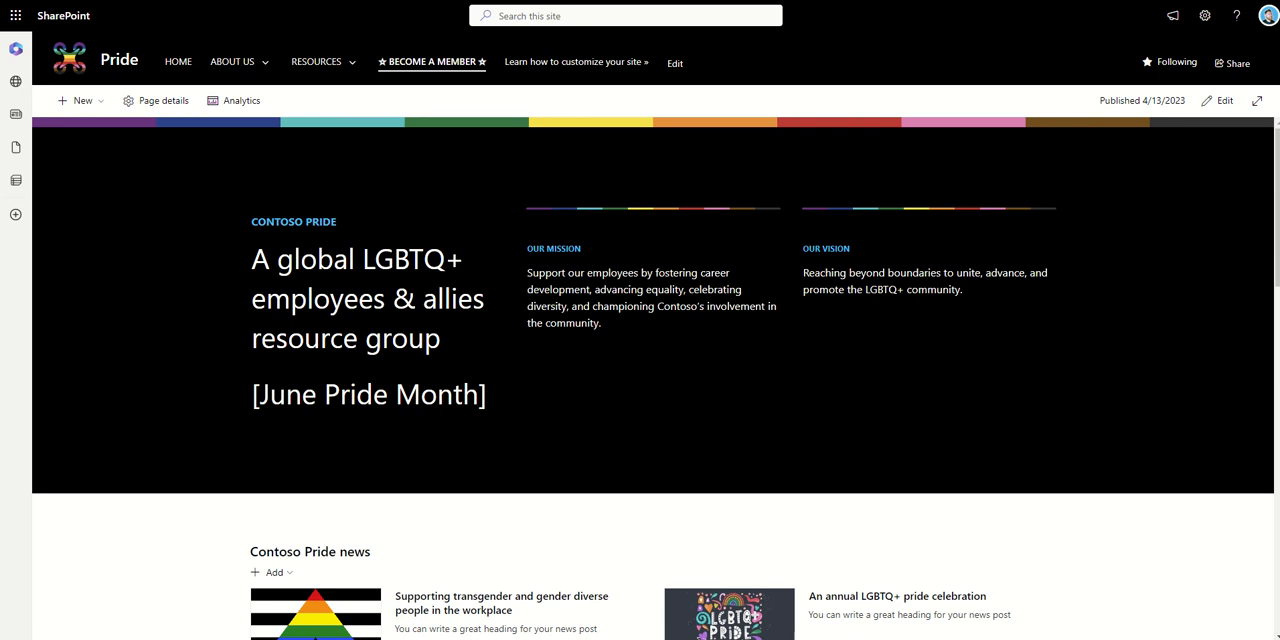
mouse_move(1046, 452)
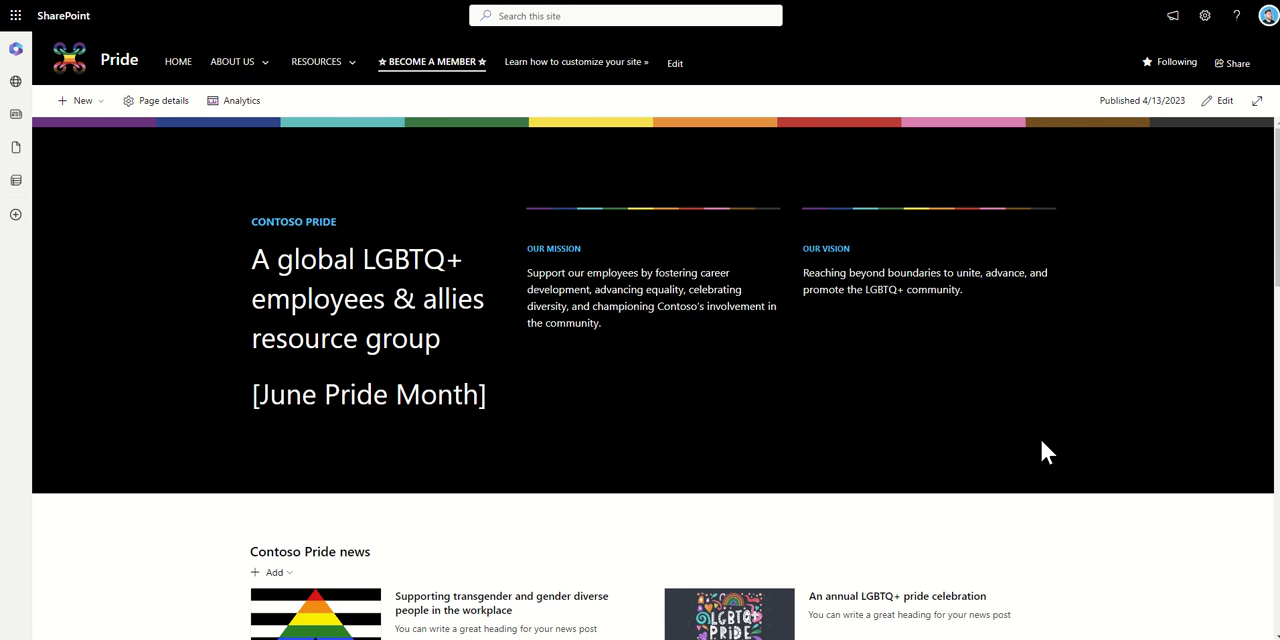
mouse_move(650, 416)
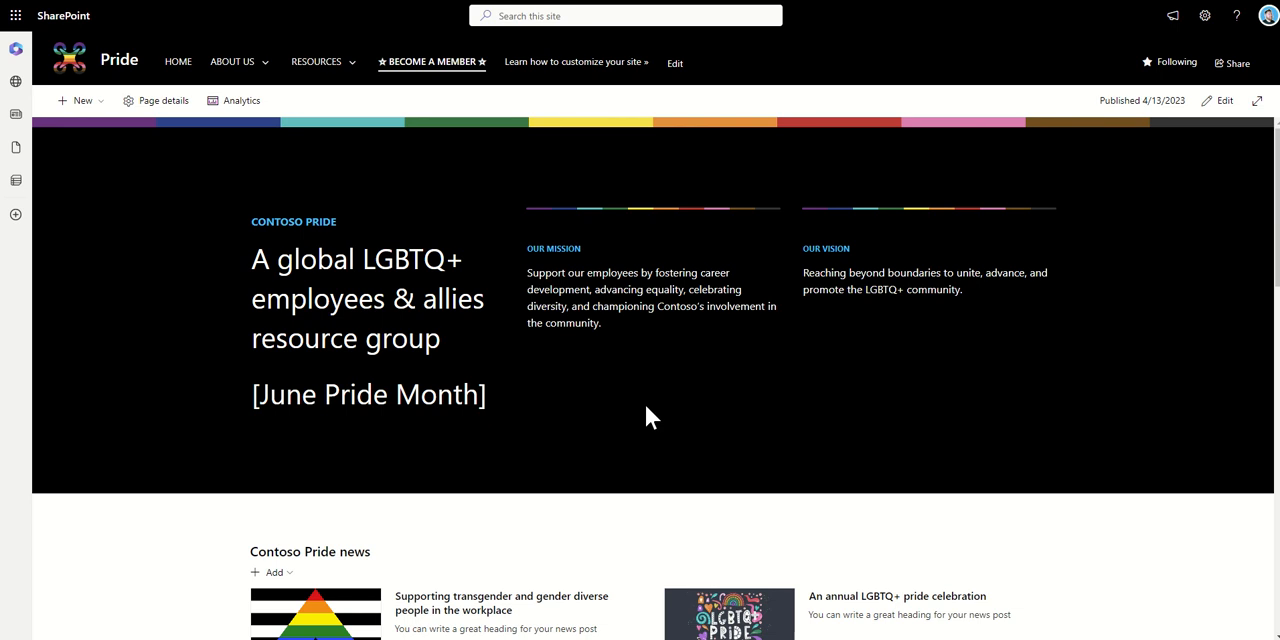
mouse_move(170, 424)
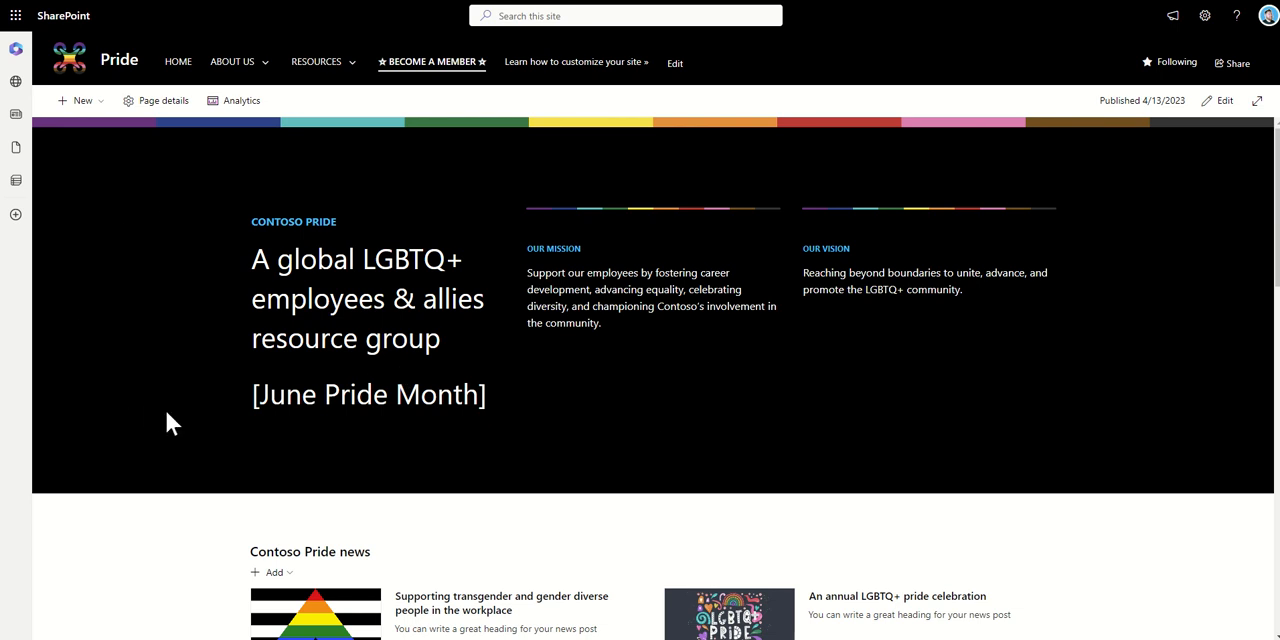
mouse_move(182, 408)
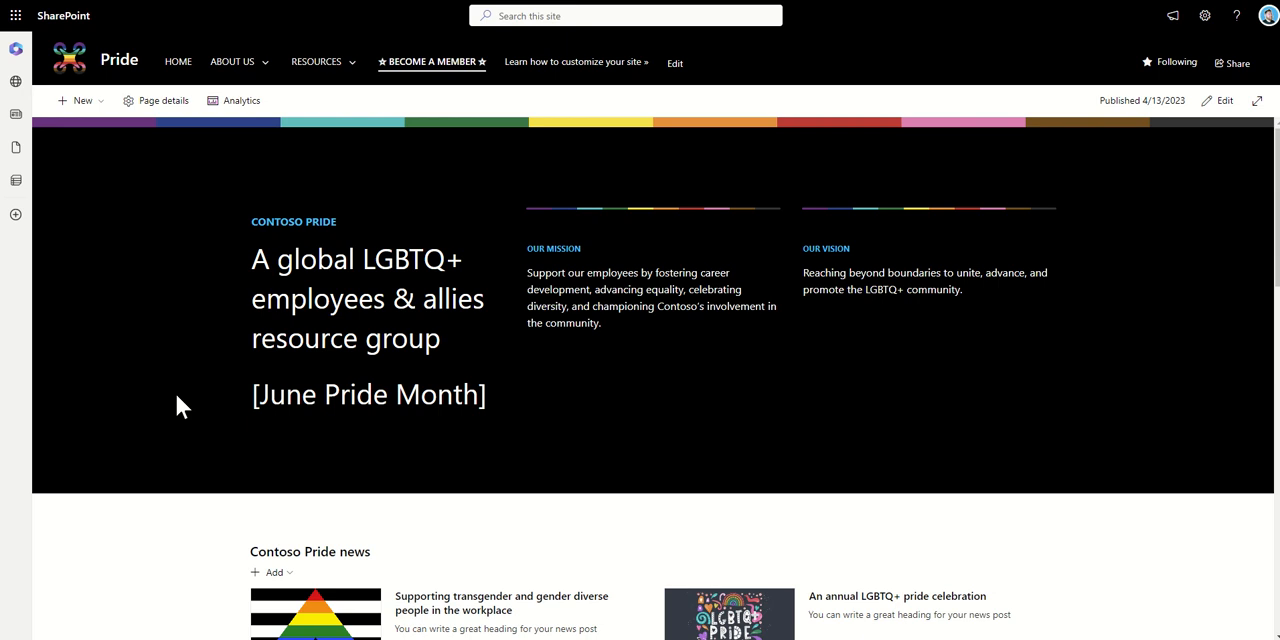
mouse_move(628, 376)
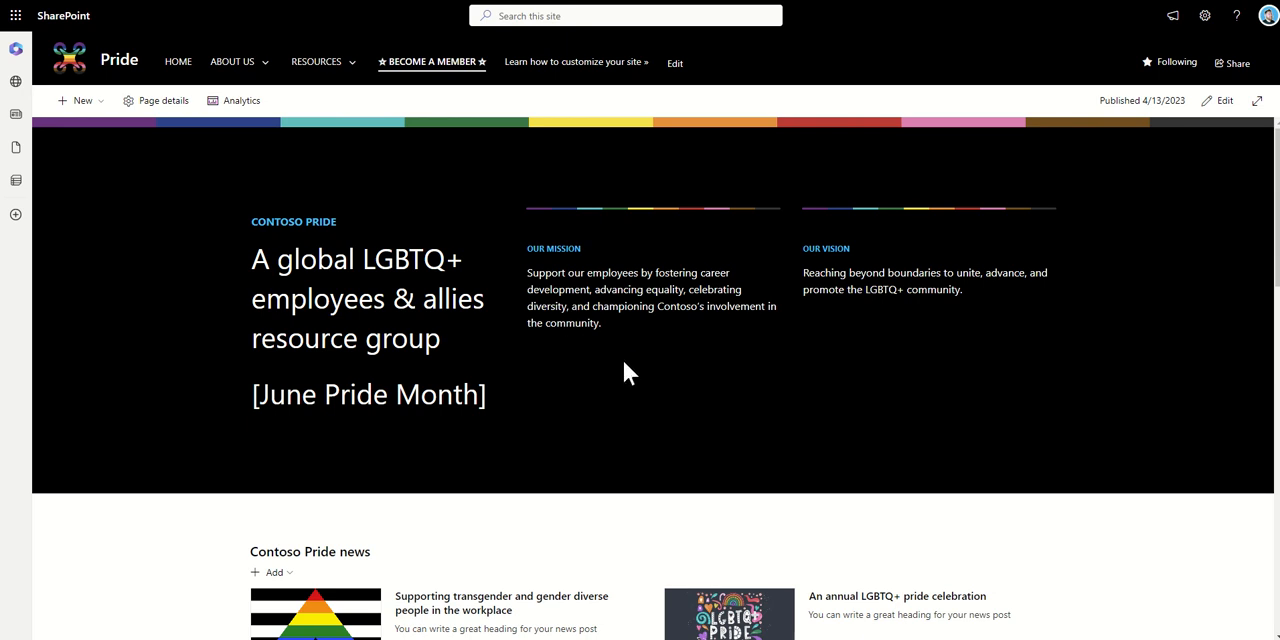
mouse_move(572, 388)
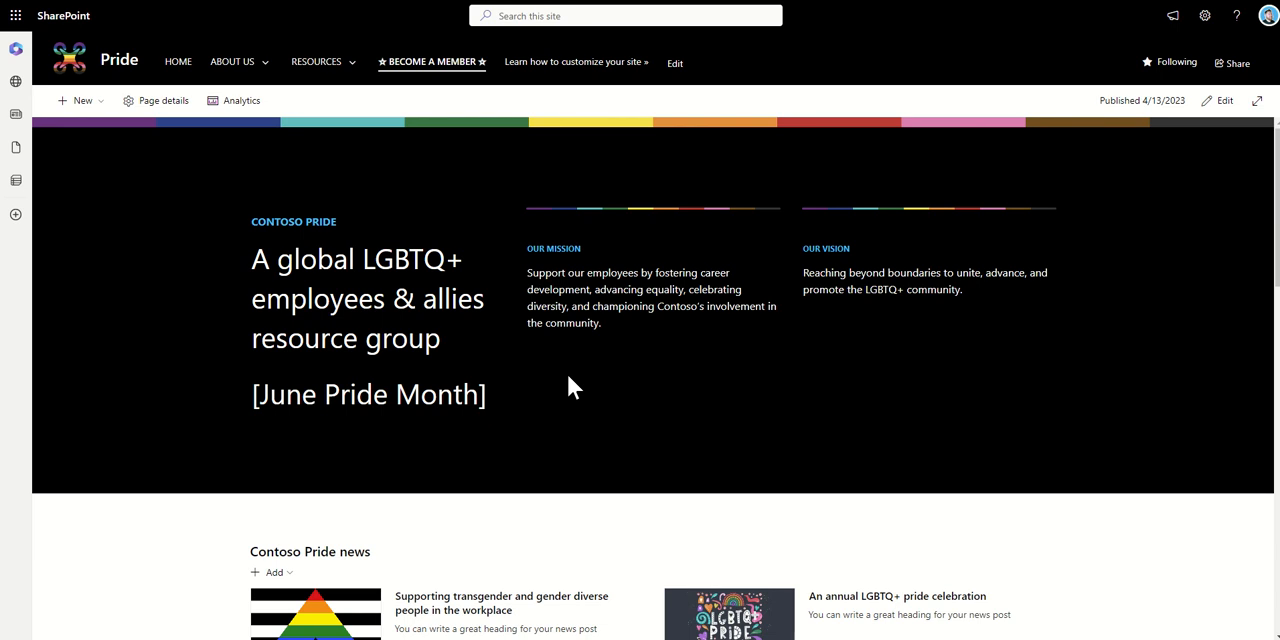
mouse_move(704, 312)
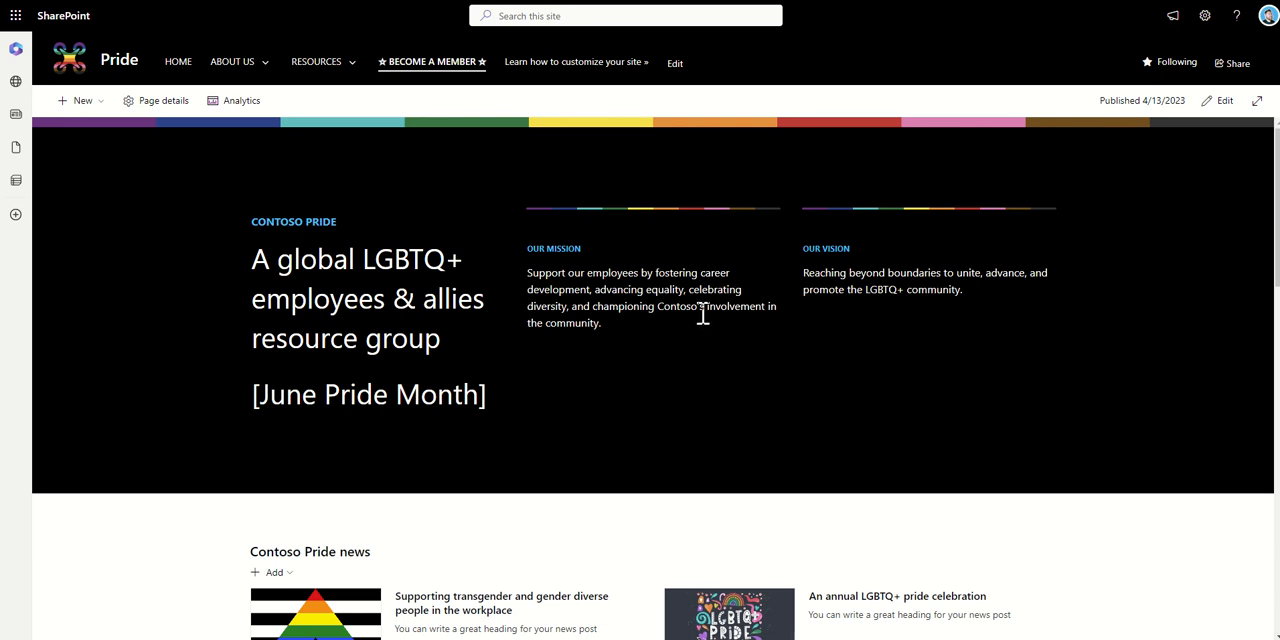
mouse_move(684, 380)
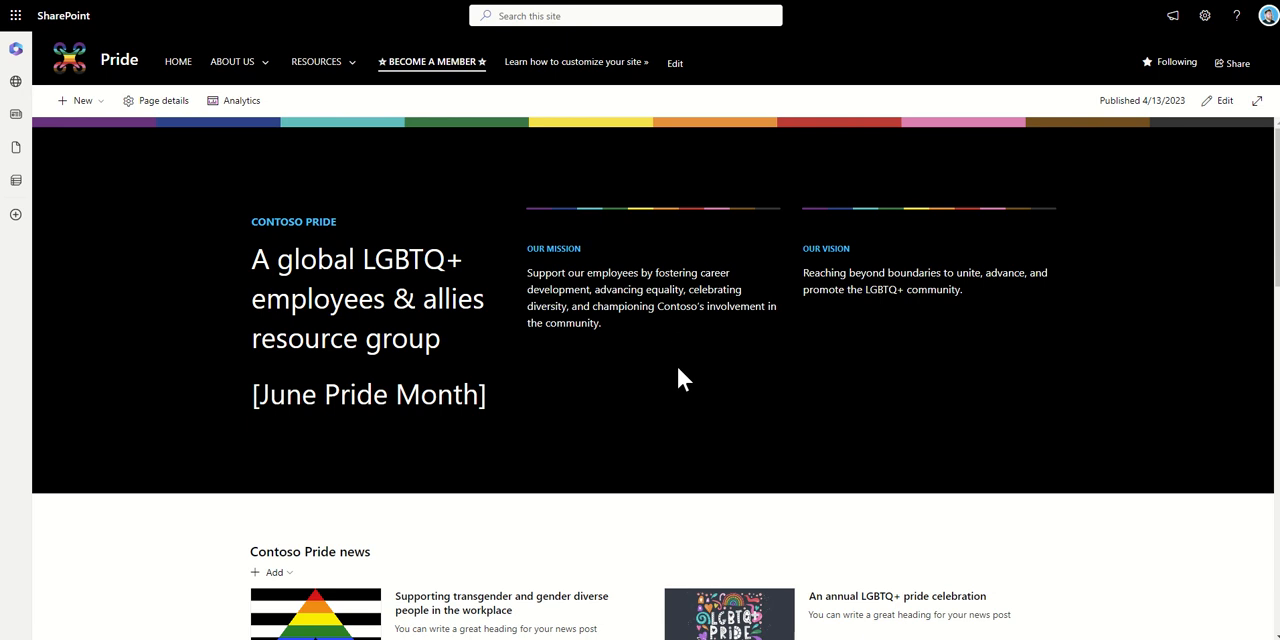
mouse_move(548, 384)
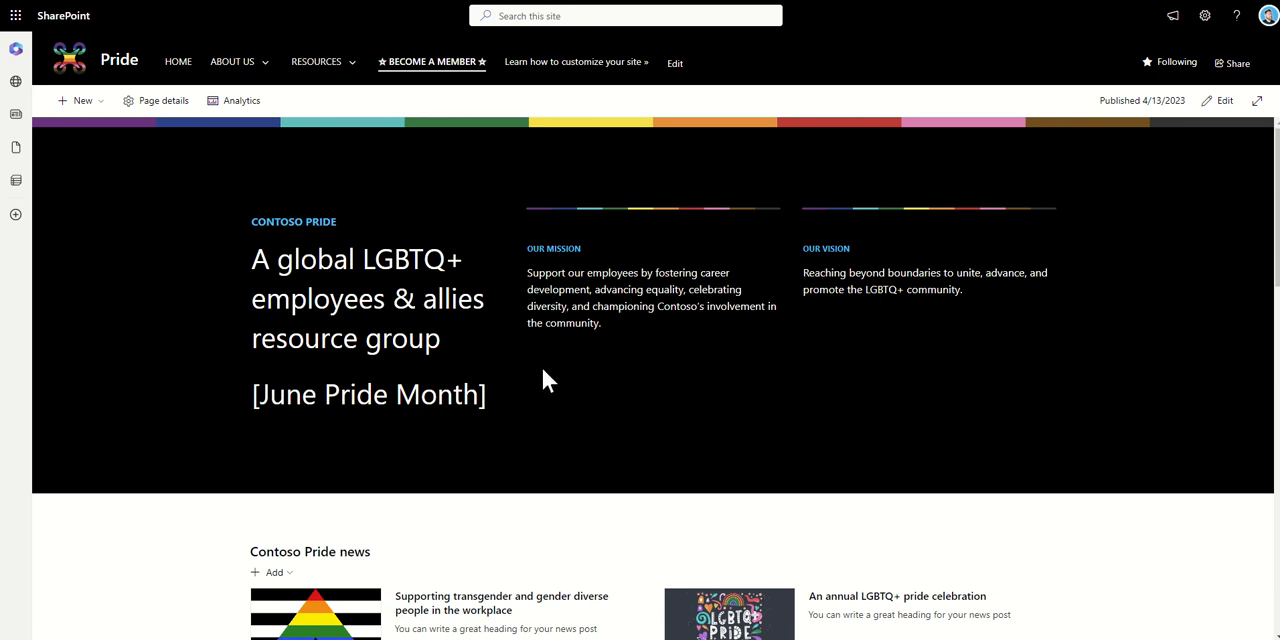
mouse_move(868, 276)
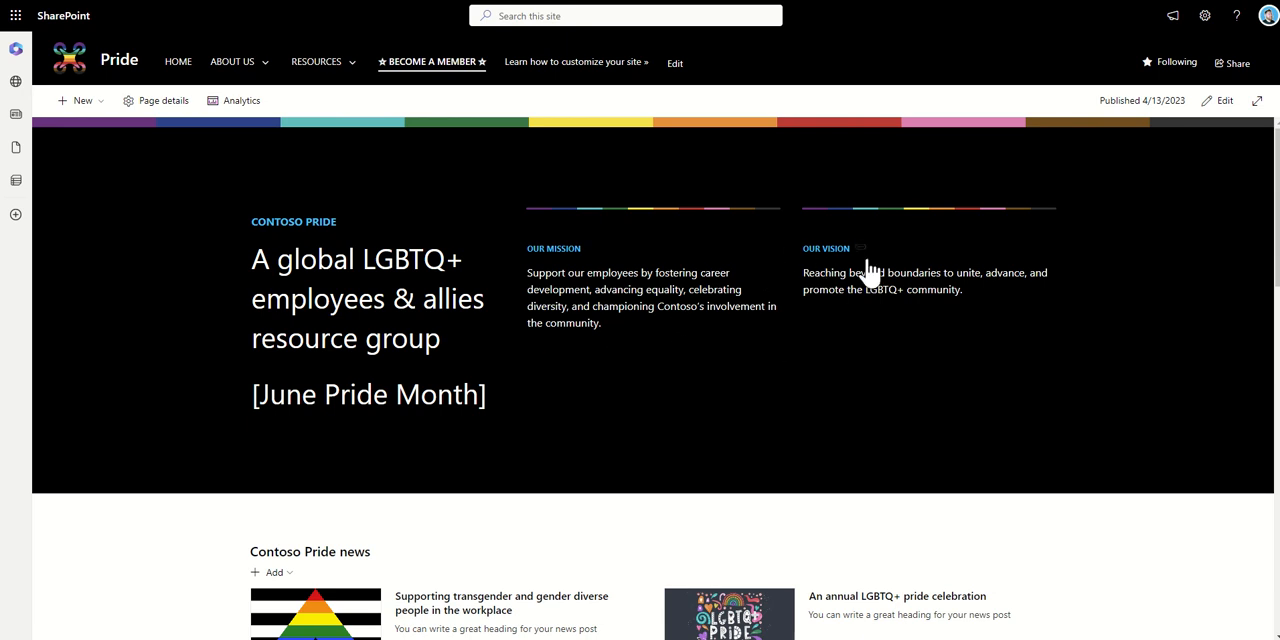
mouse_move(830, 344)
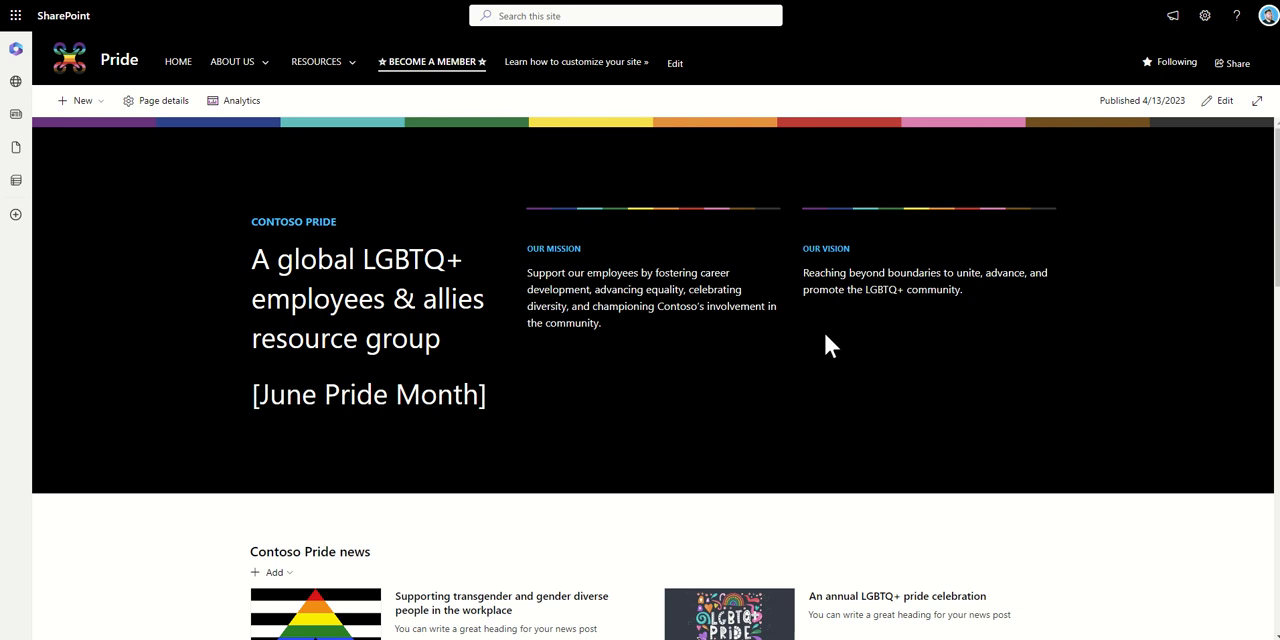
mouse_move(826, 370)
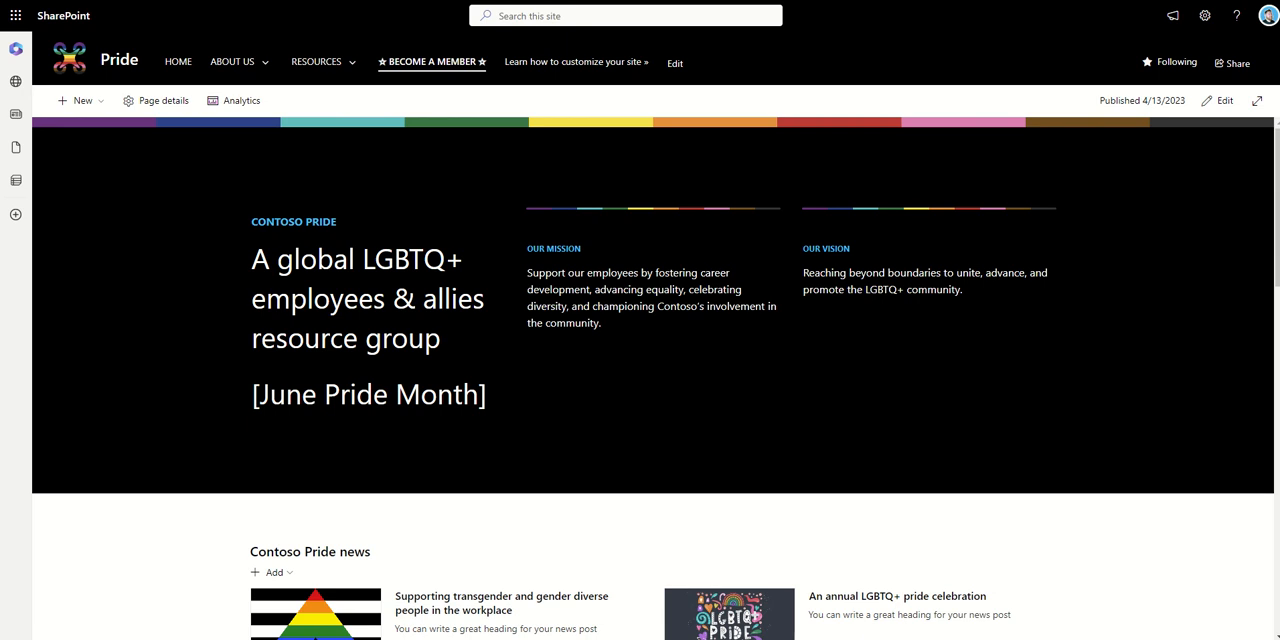
- Scroll past the hero to the Contoso Pride news posts and the four Upcoming events cards
scroll("down", 3)
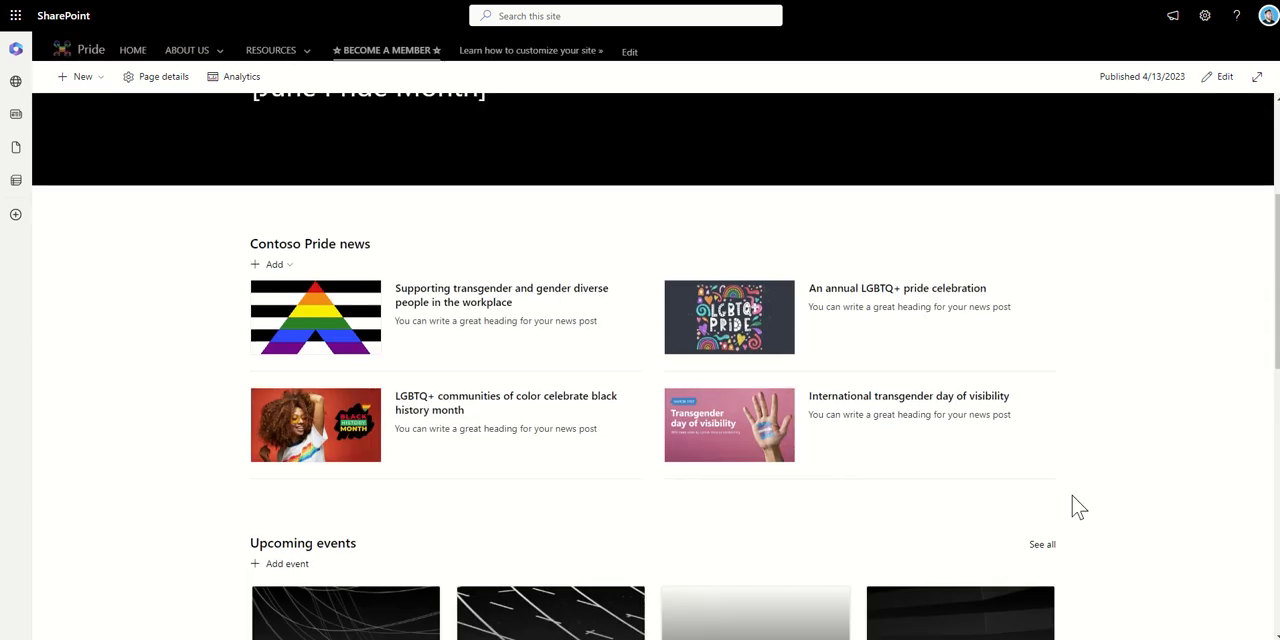
scroll("down", 3)
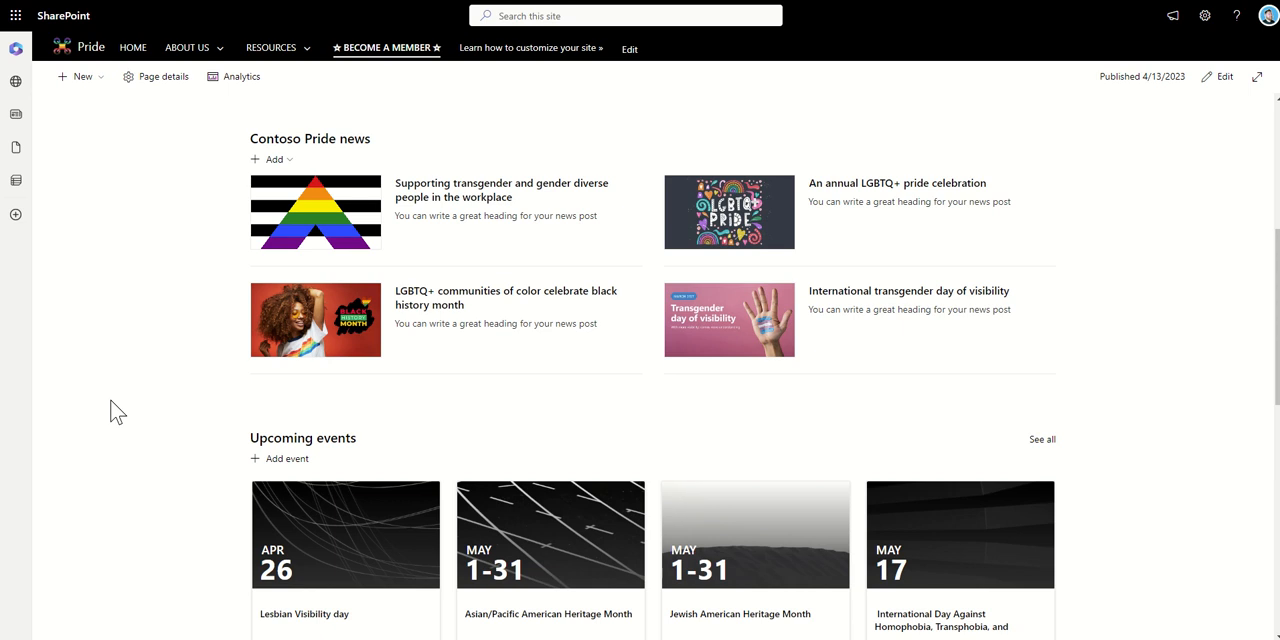
scroll("down", 3)
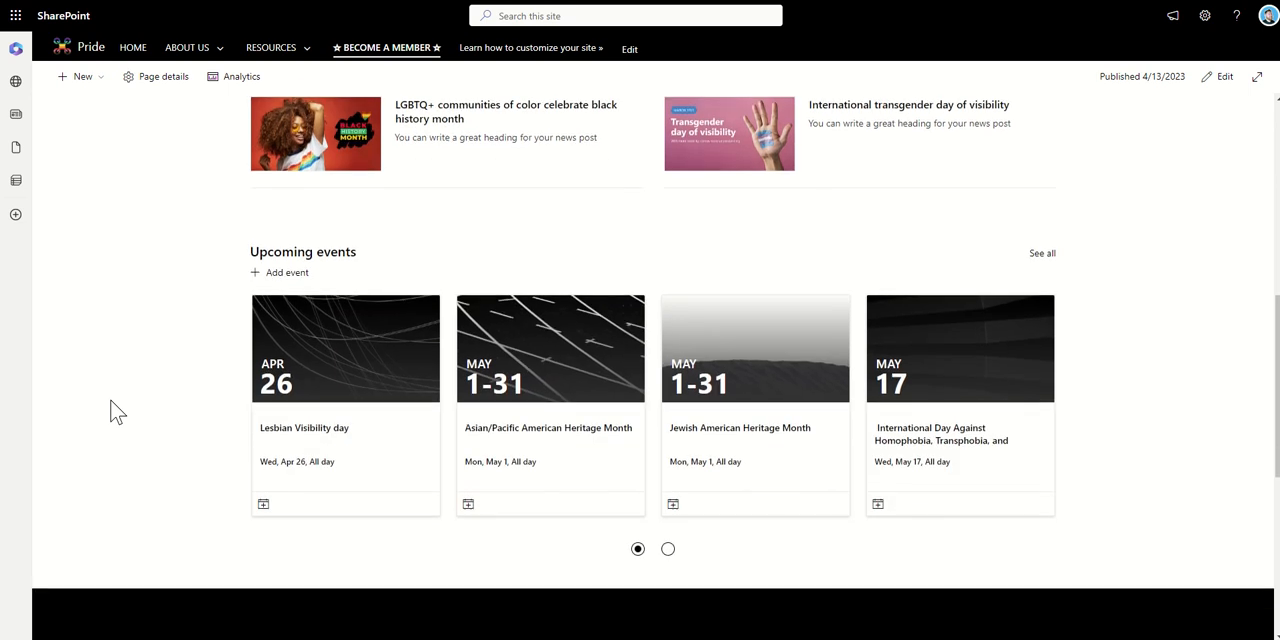
scroll("down", 3)
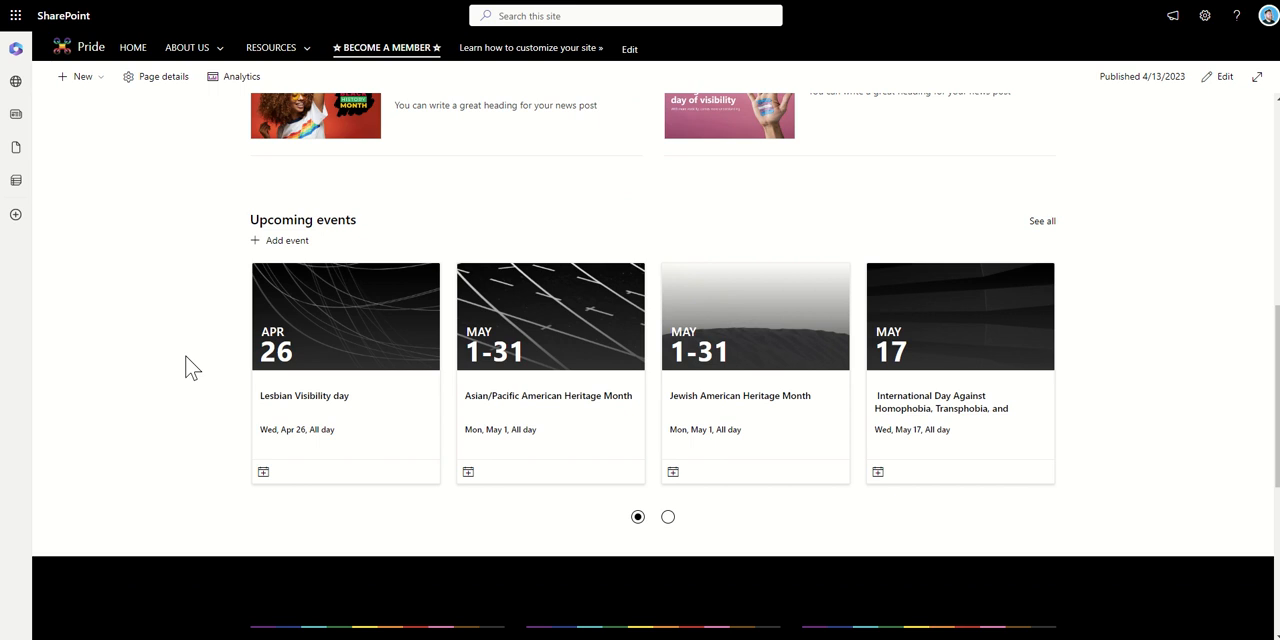
scroll("down", 3)
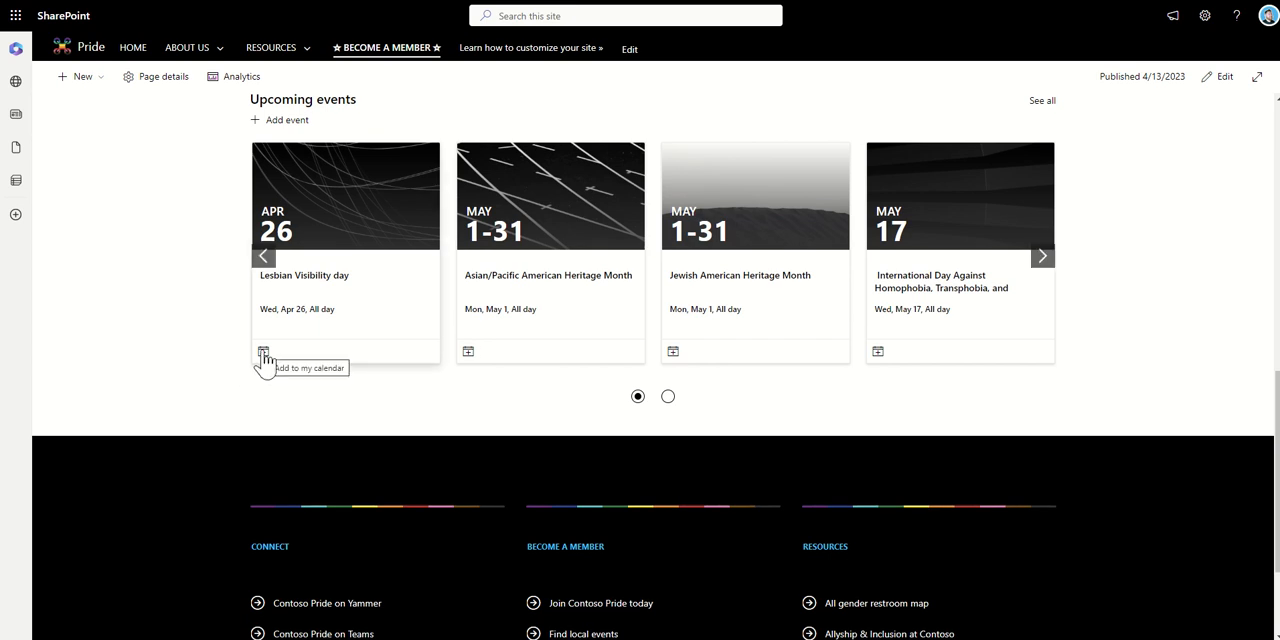
mouse_move(196, 428)
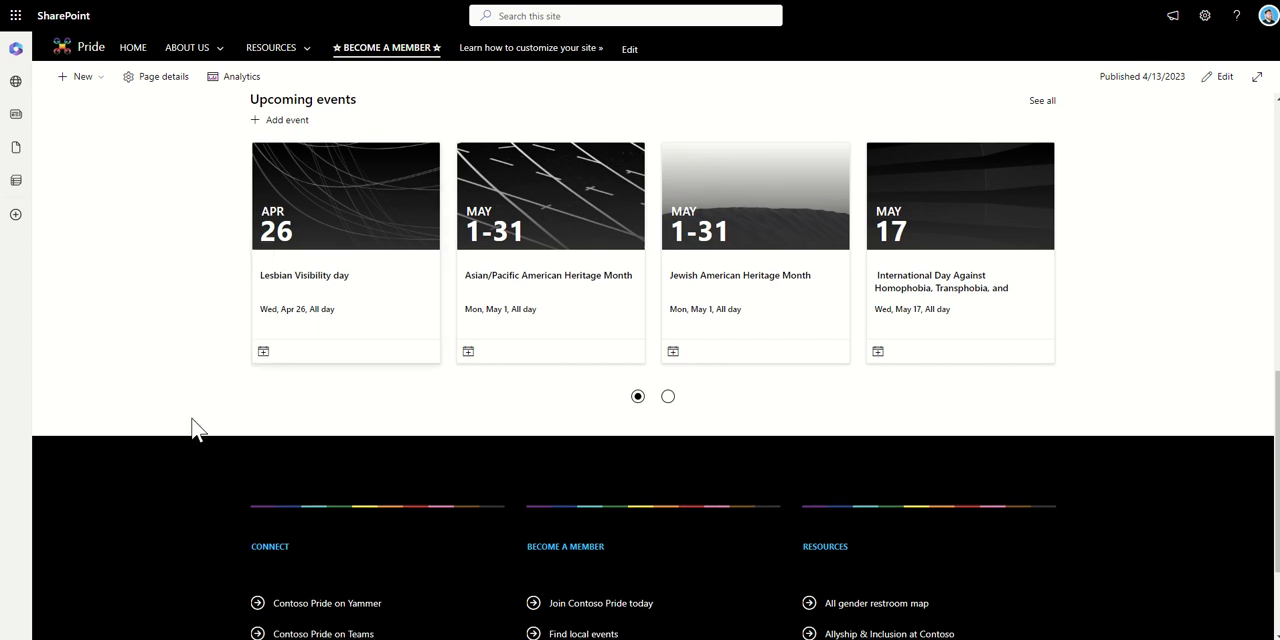
scroll("down", 3)
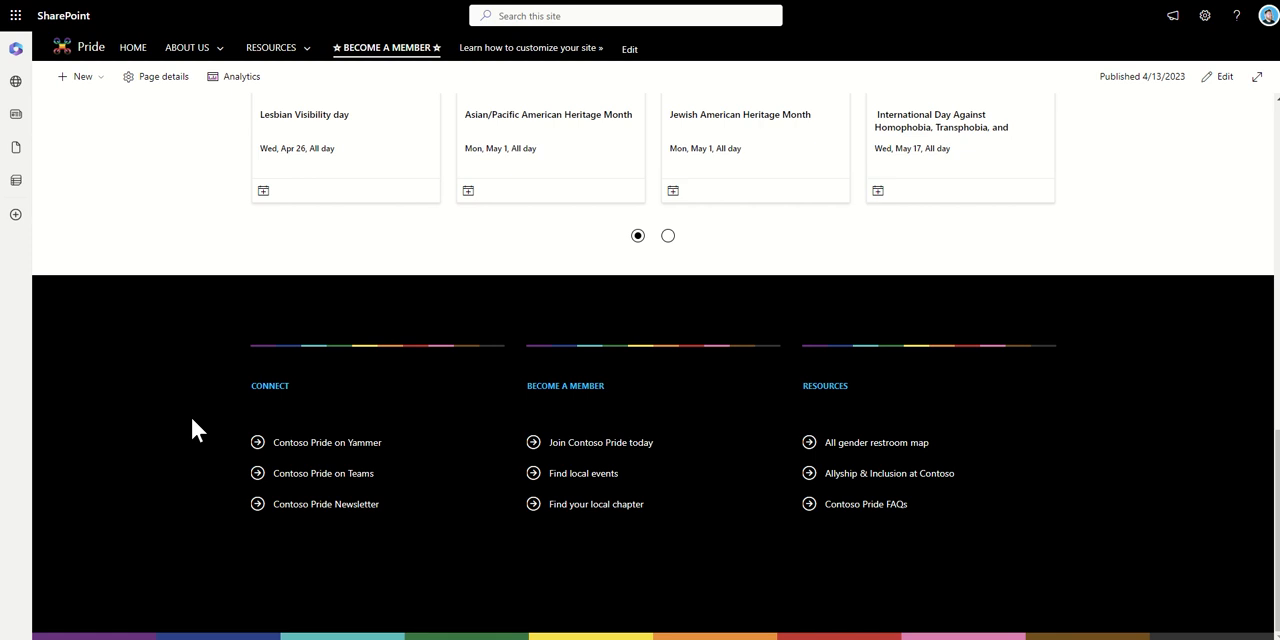
mouse_move(572, 556)
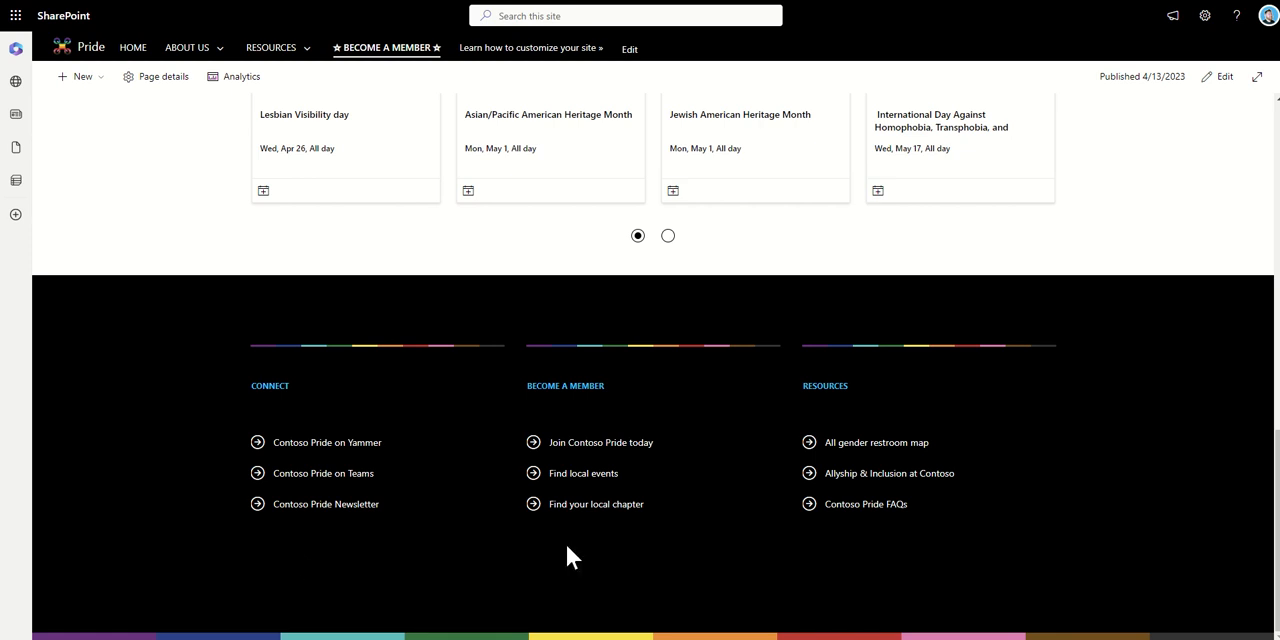
mouse_move(752, 562)
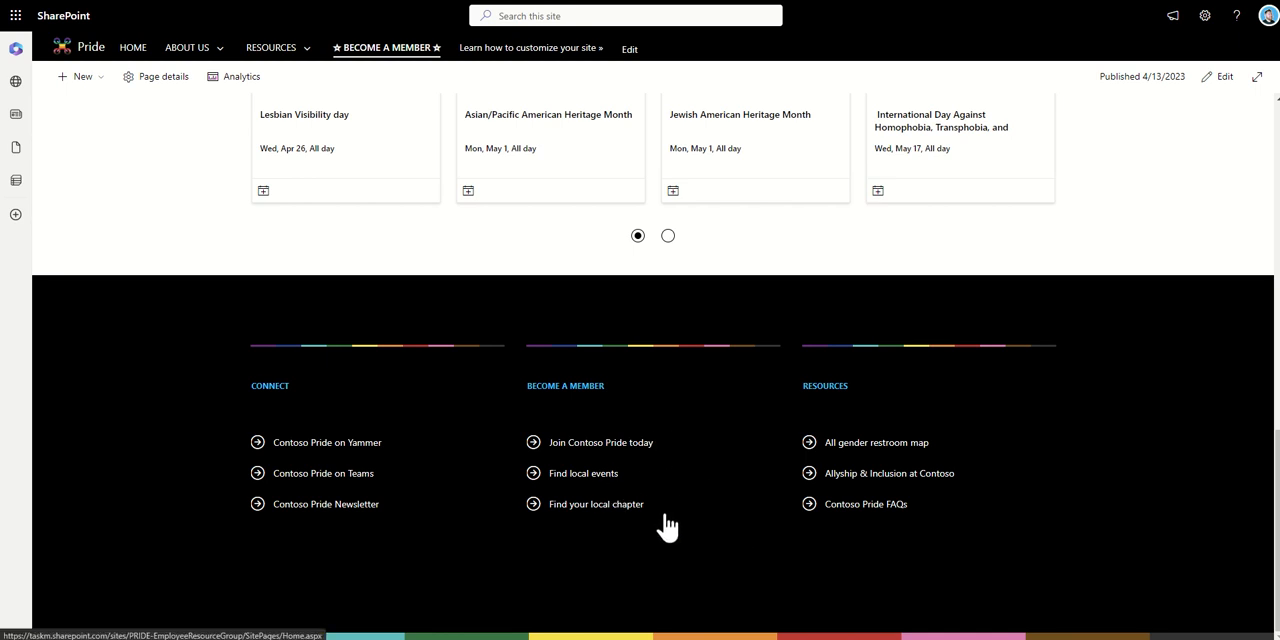
mouse_move(670, 544)
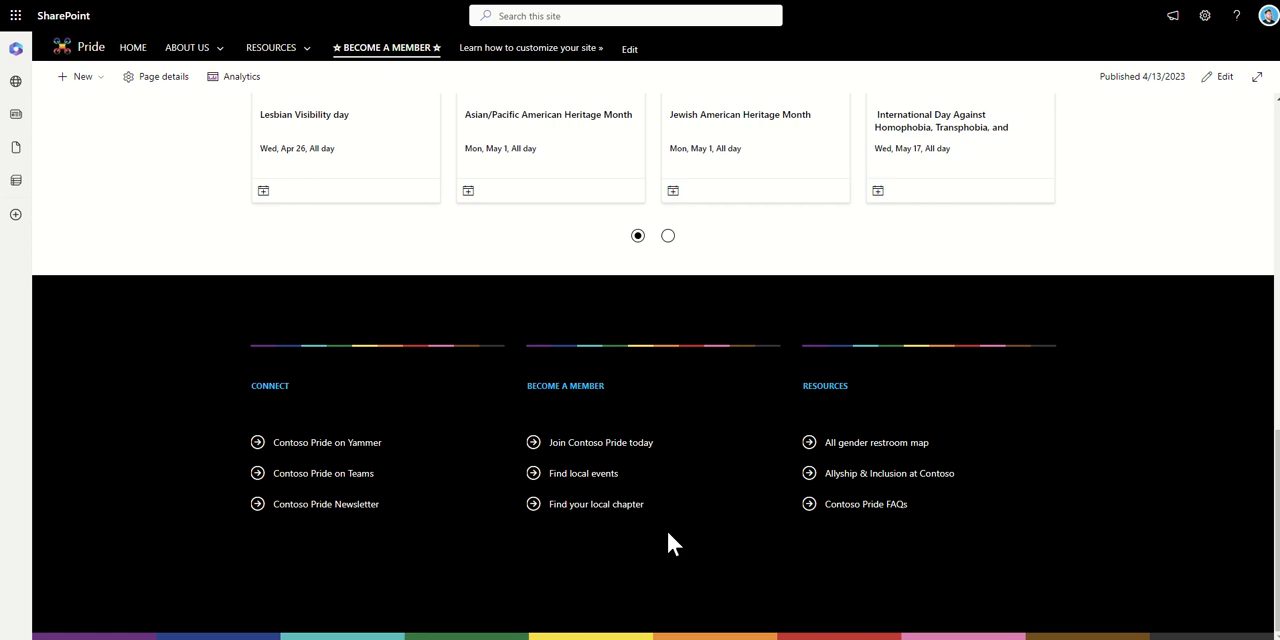
mouse_move(1036, 532)
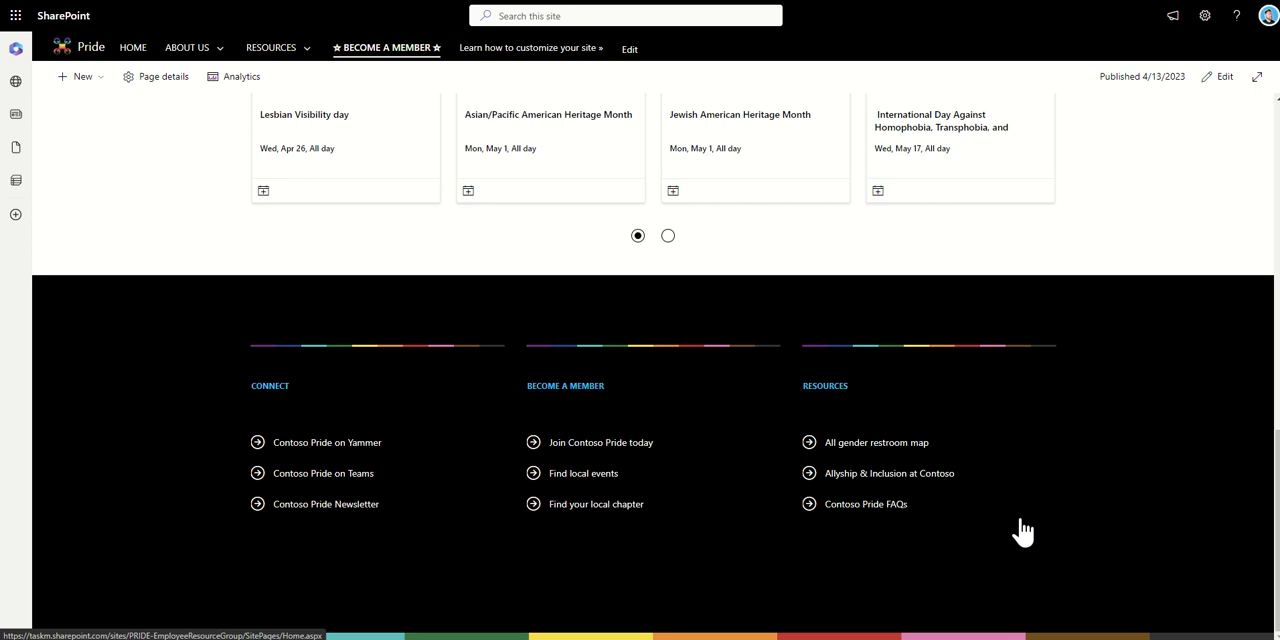
mouse_move(896, 540)
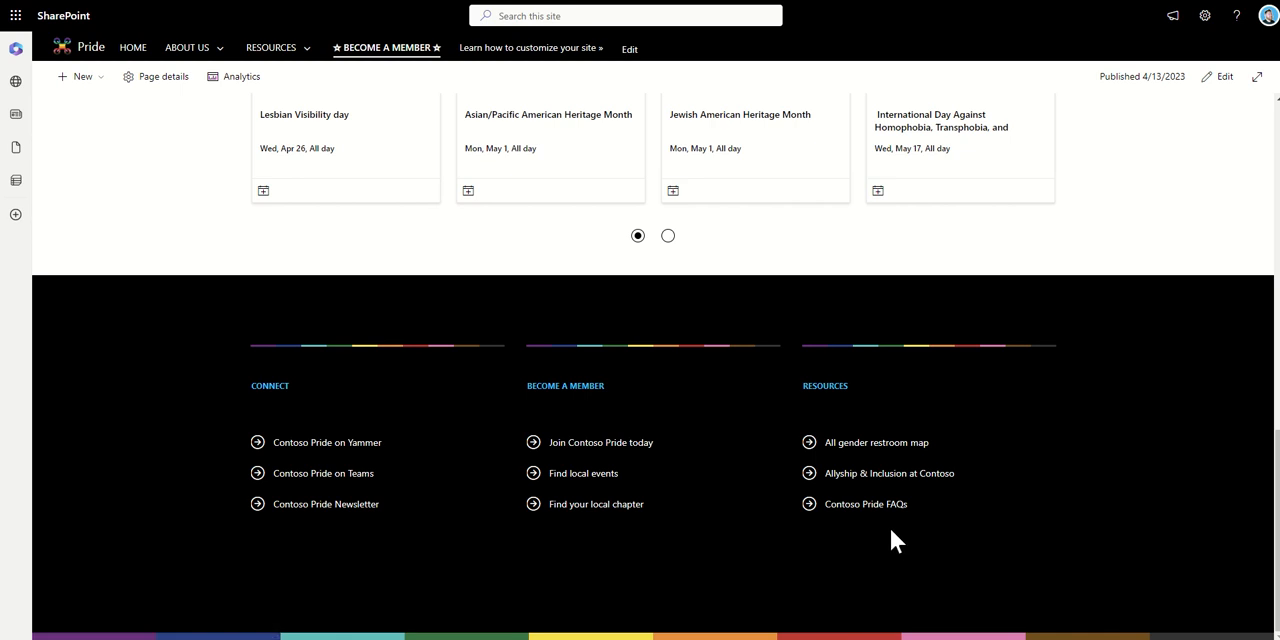
scroll("up", 3)
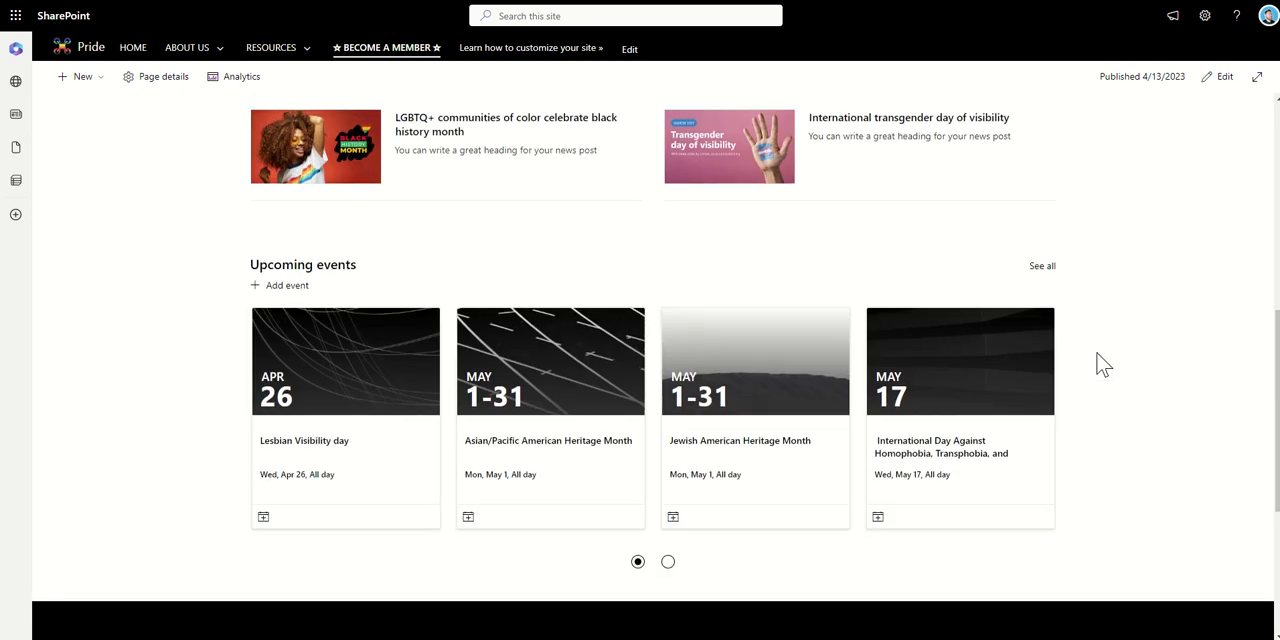
scroll("up", 3)
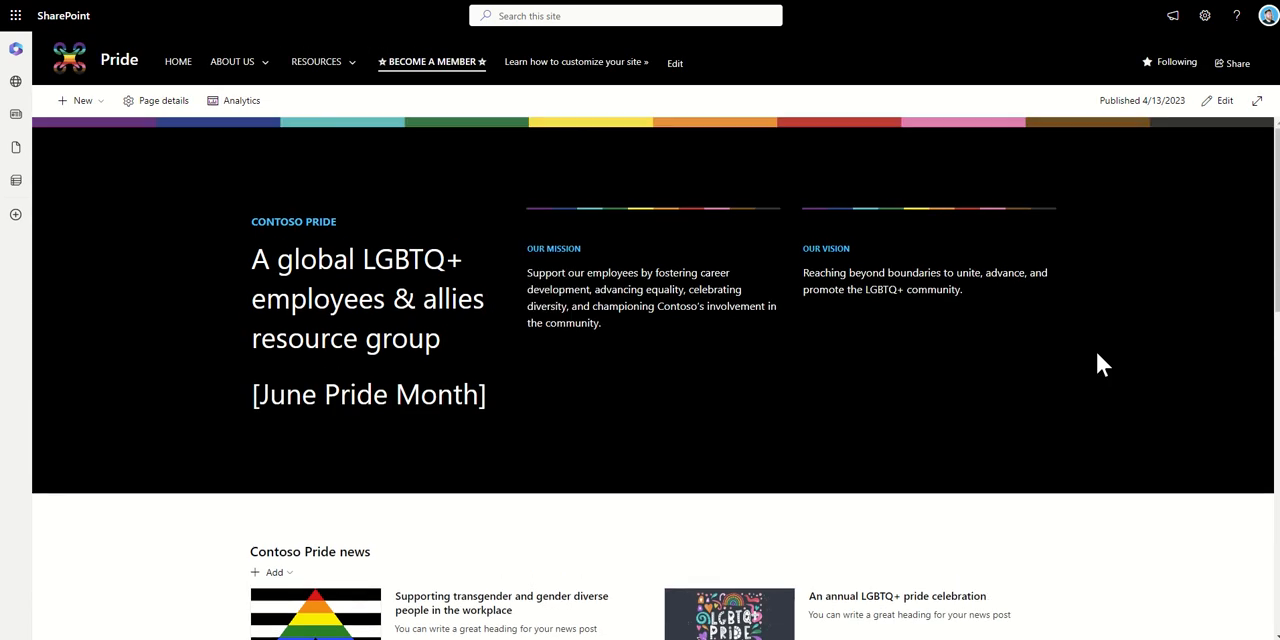
mouse_move(120, 252)
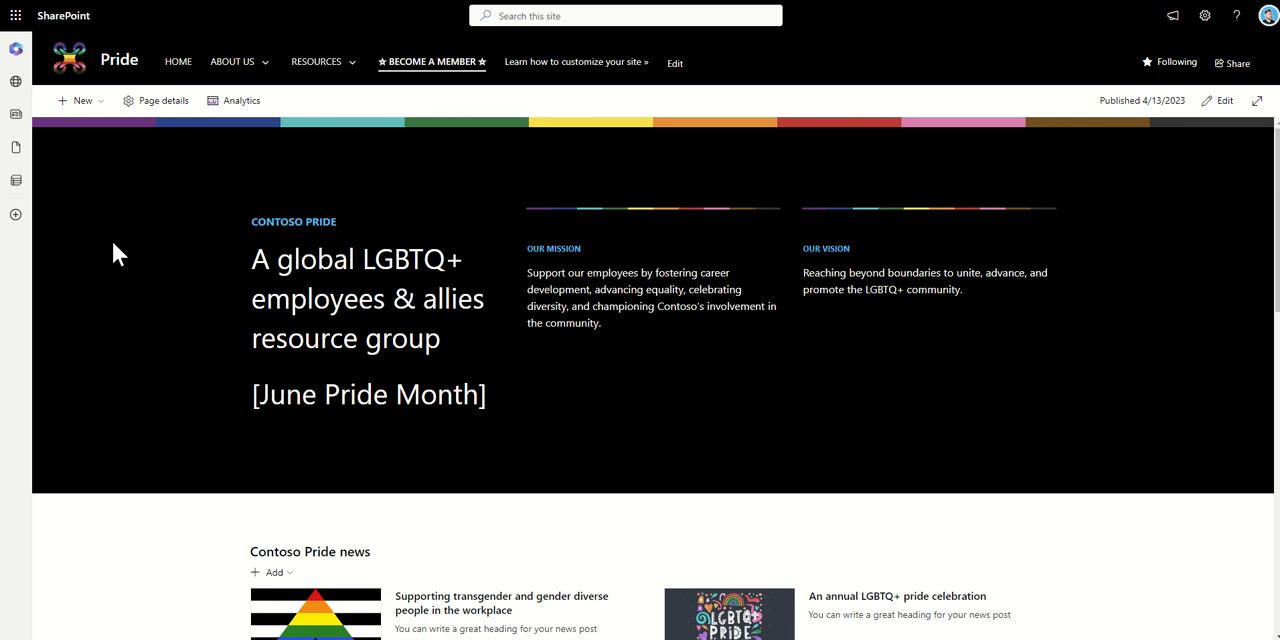
mouse_move(202, 184)
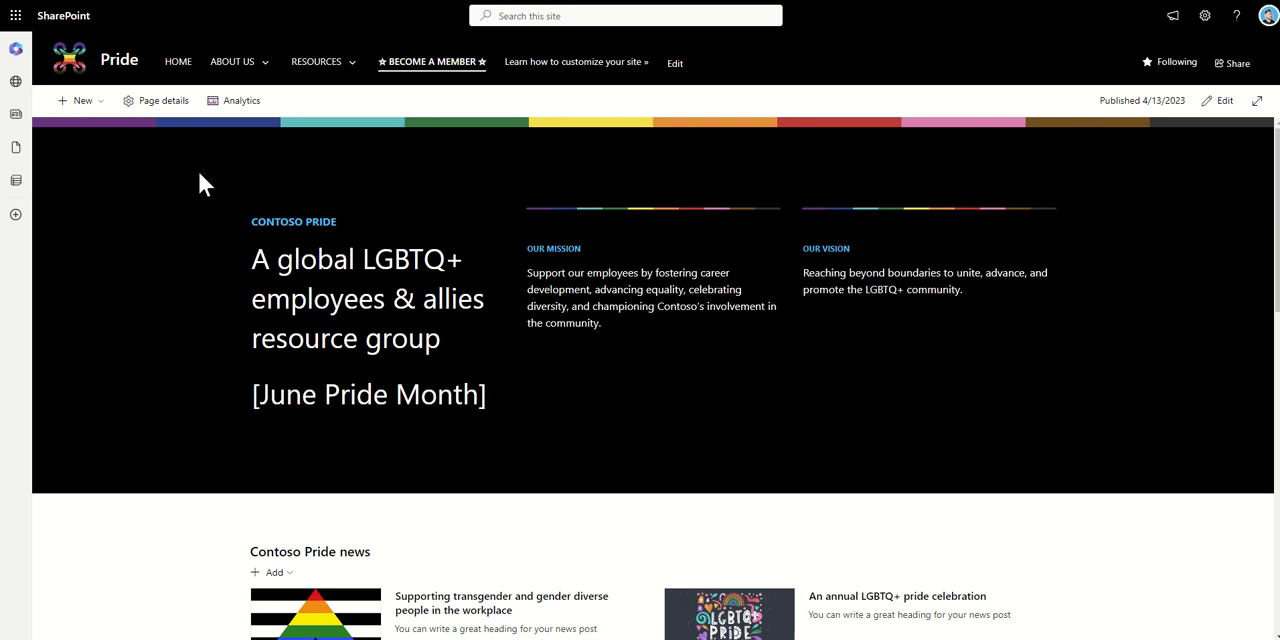
mouse_move(258, 64)
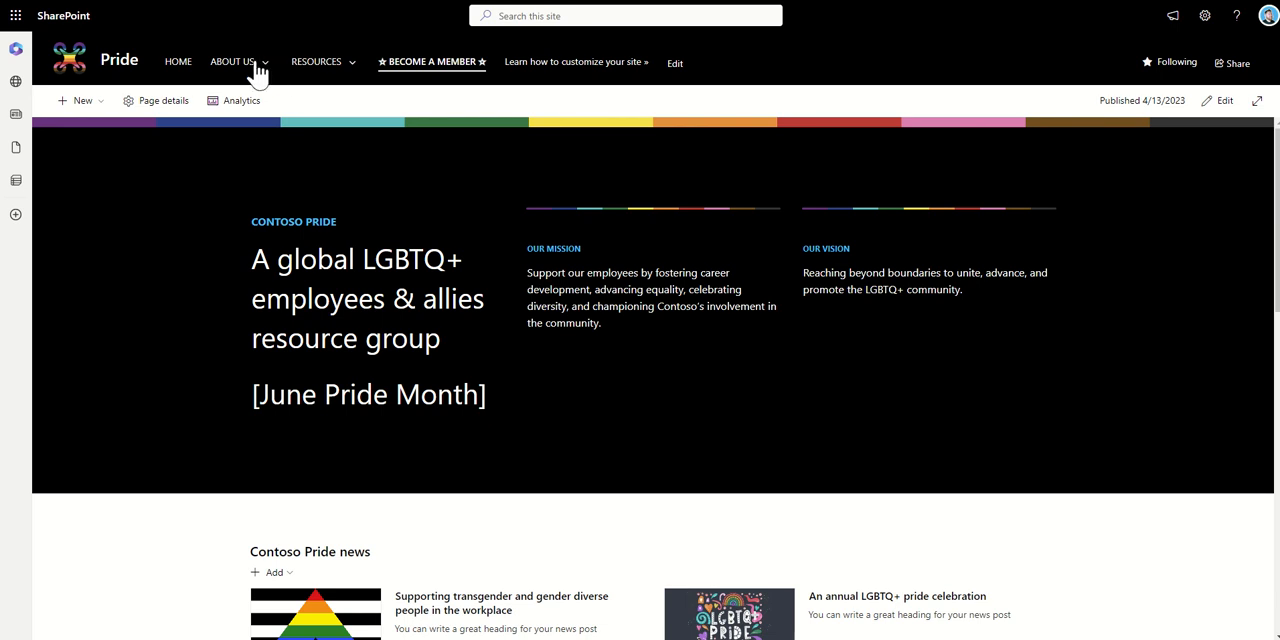
- Check the ABOUT US pages, then expand RESOURCES to list Pride swag, restroom map, Allyship and pronouns
left_click(232, 60)
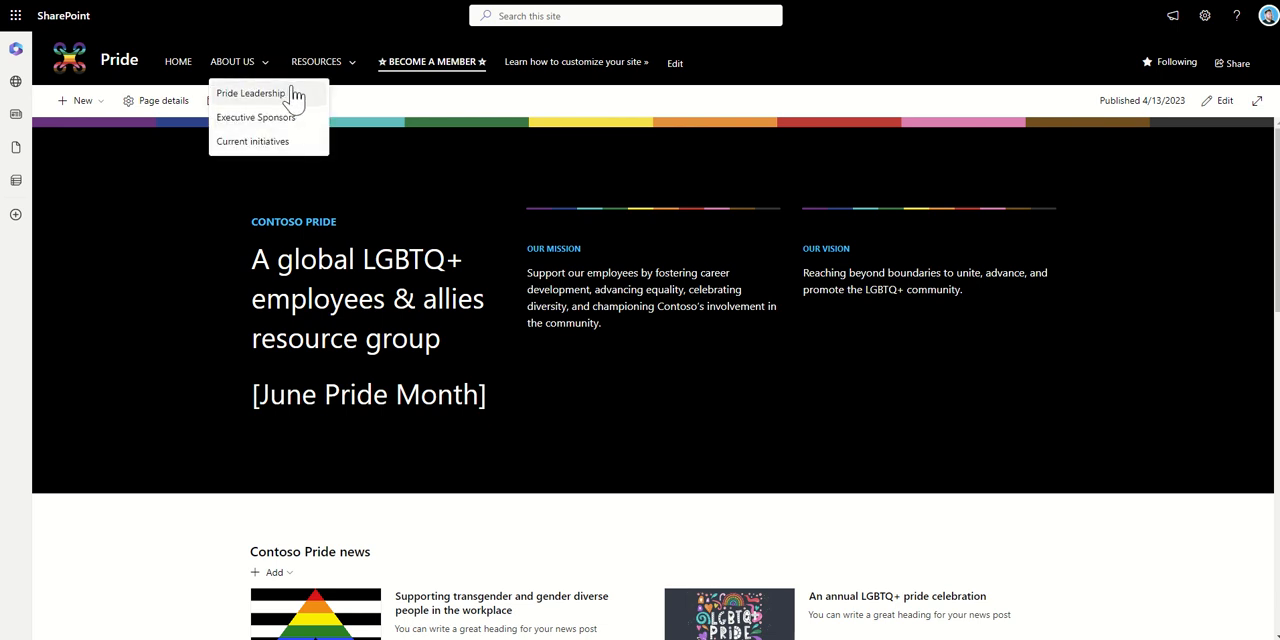
mouse_move(304, 100)
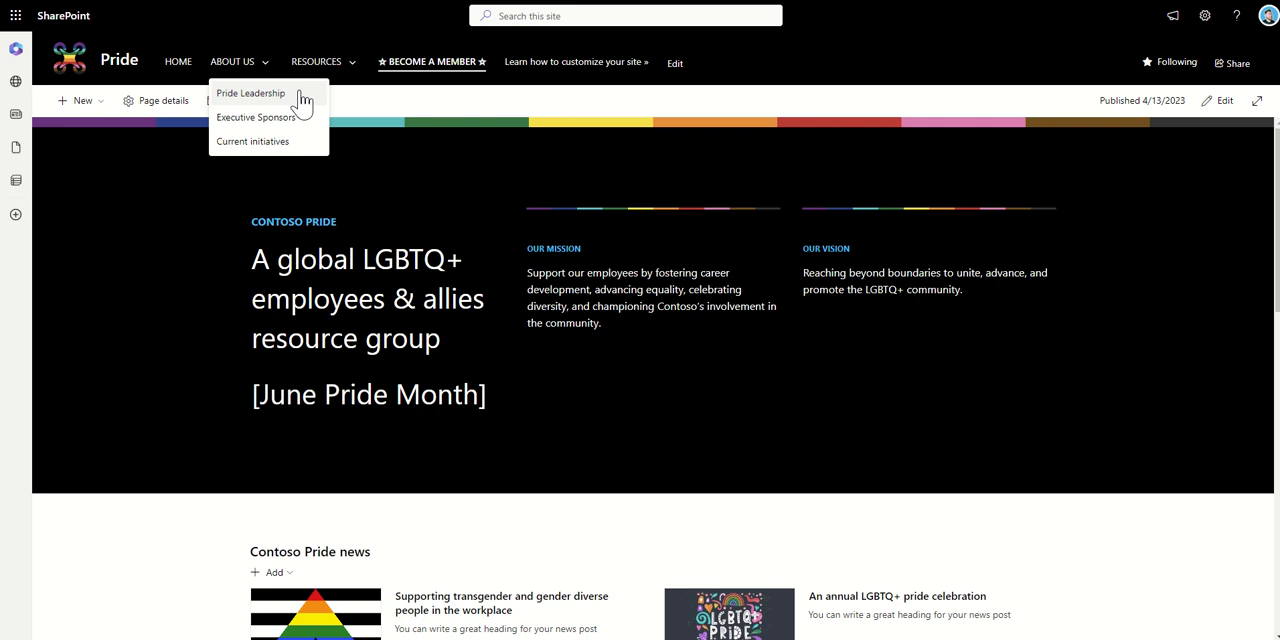
mouse_move(310, 140)
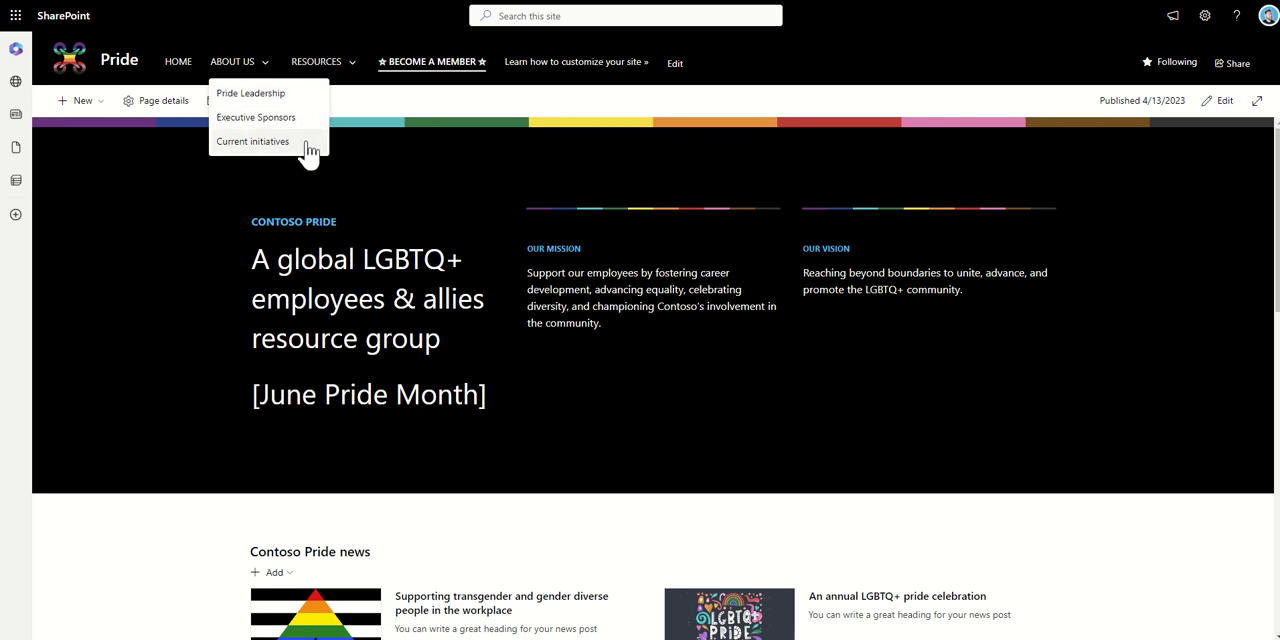
mouse_move(316, 104)
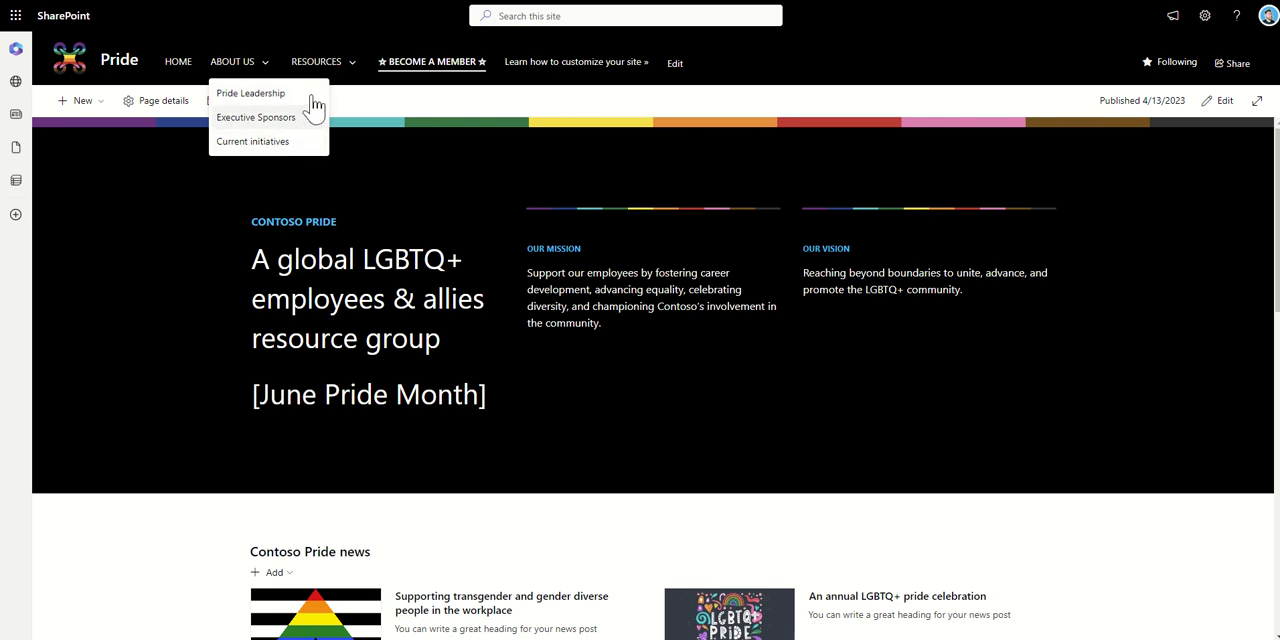
left_click(316, 60)
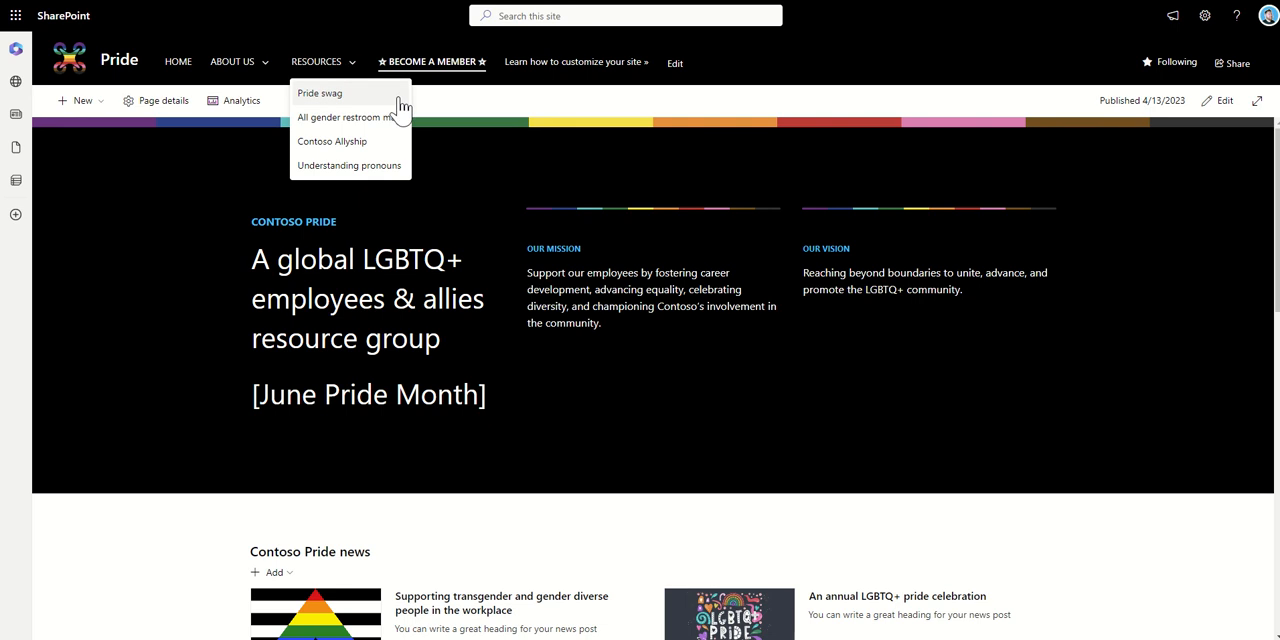
mouse_move(404, 130)
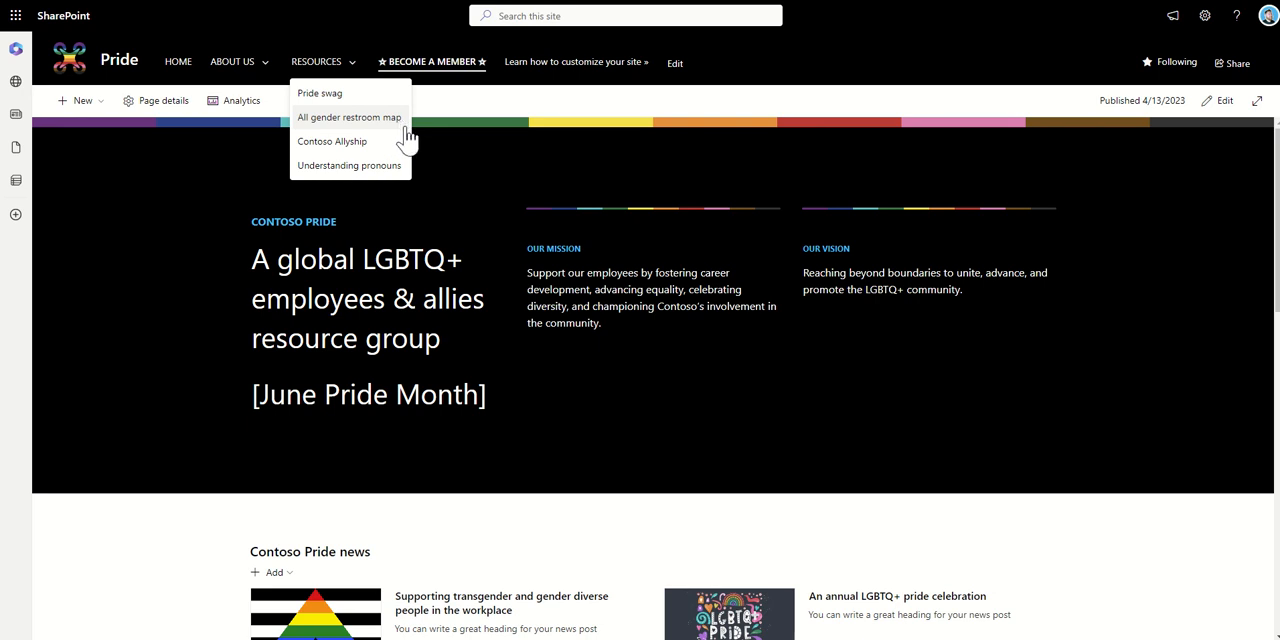
mouse_move(404, 176)
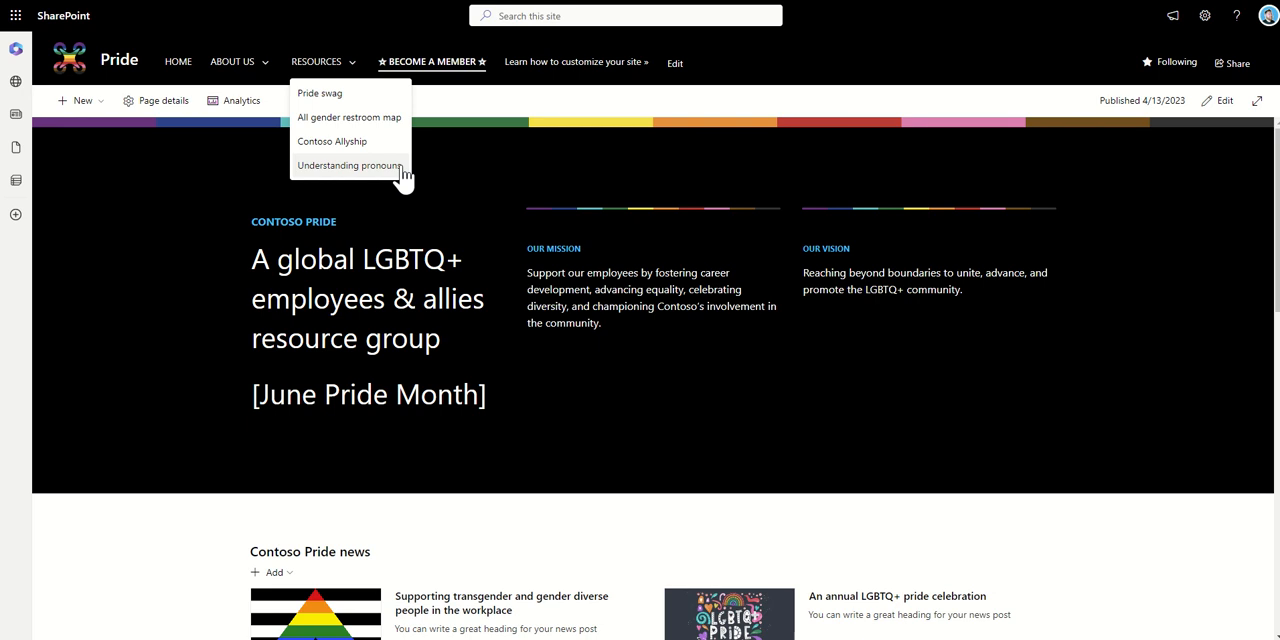
mouse_move(444, 176)
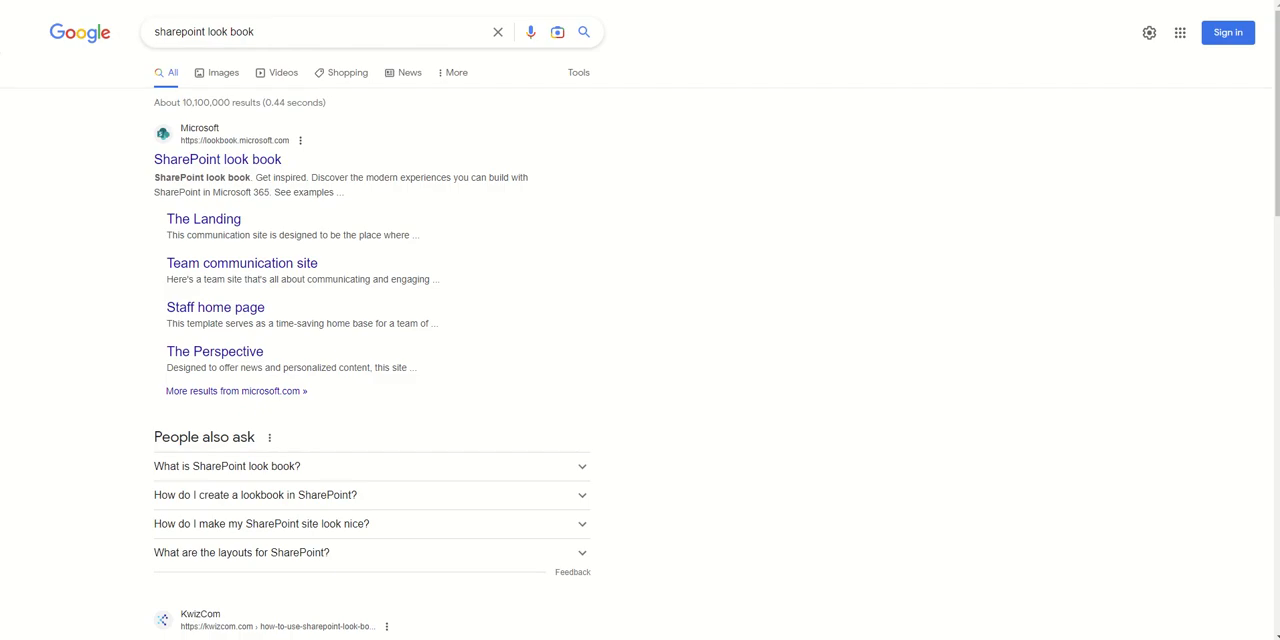
mouse_move(232, 176)
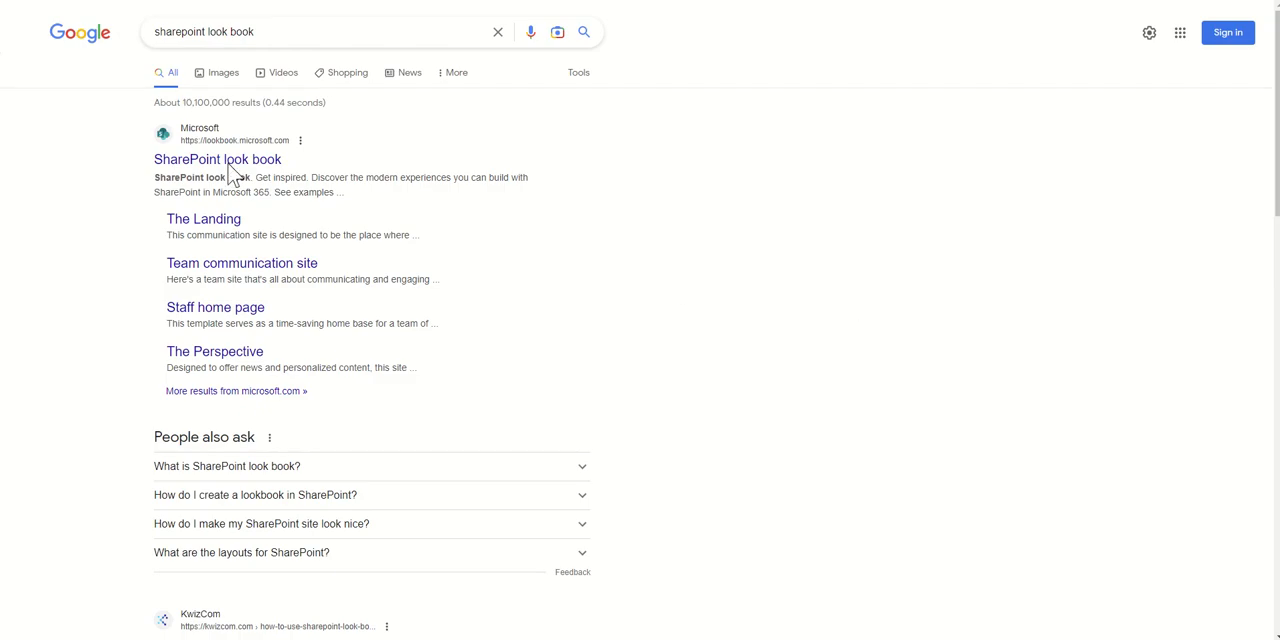
mouse_move(190, 162)
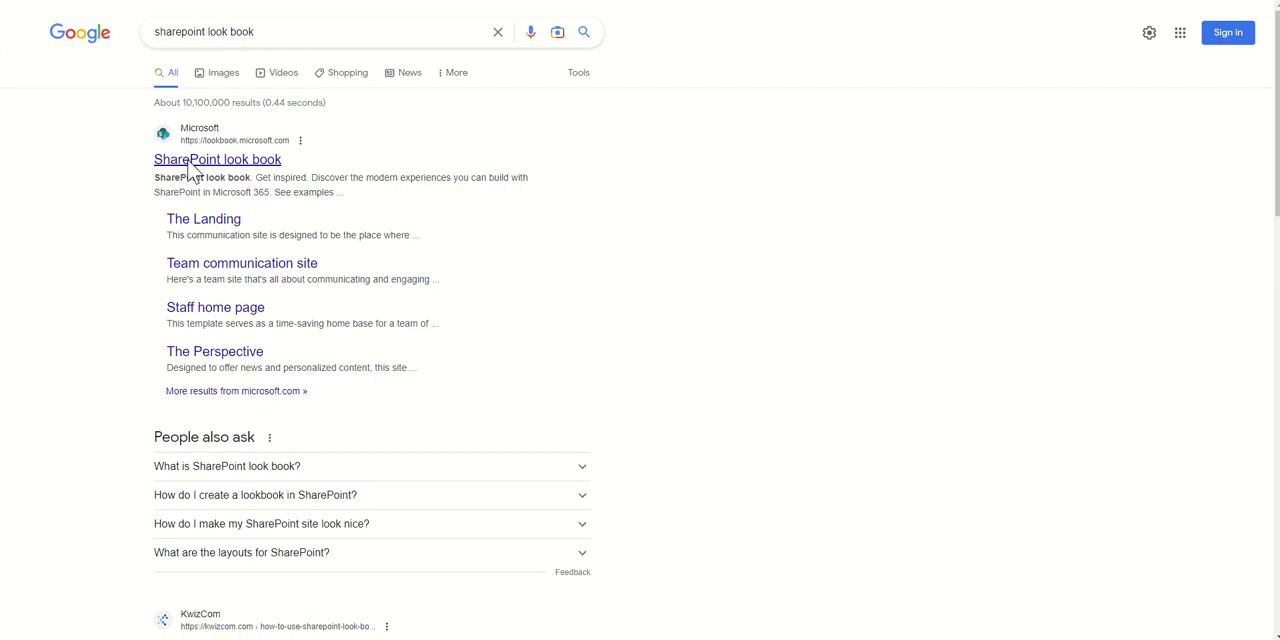
- From the look book result, browse the examples and reach the LGBTQ+ Employee Resource Group design page
left_click(216, 160)
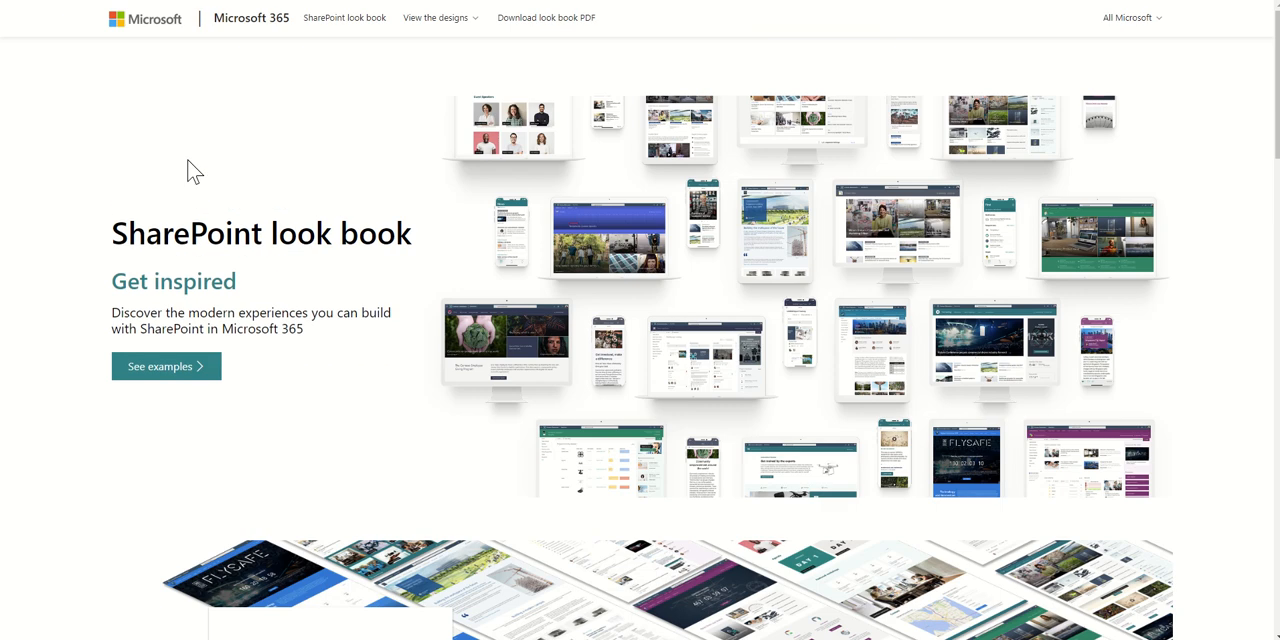
mouse_move(88, 304)
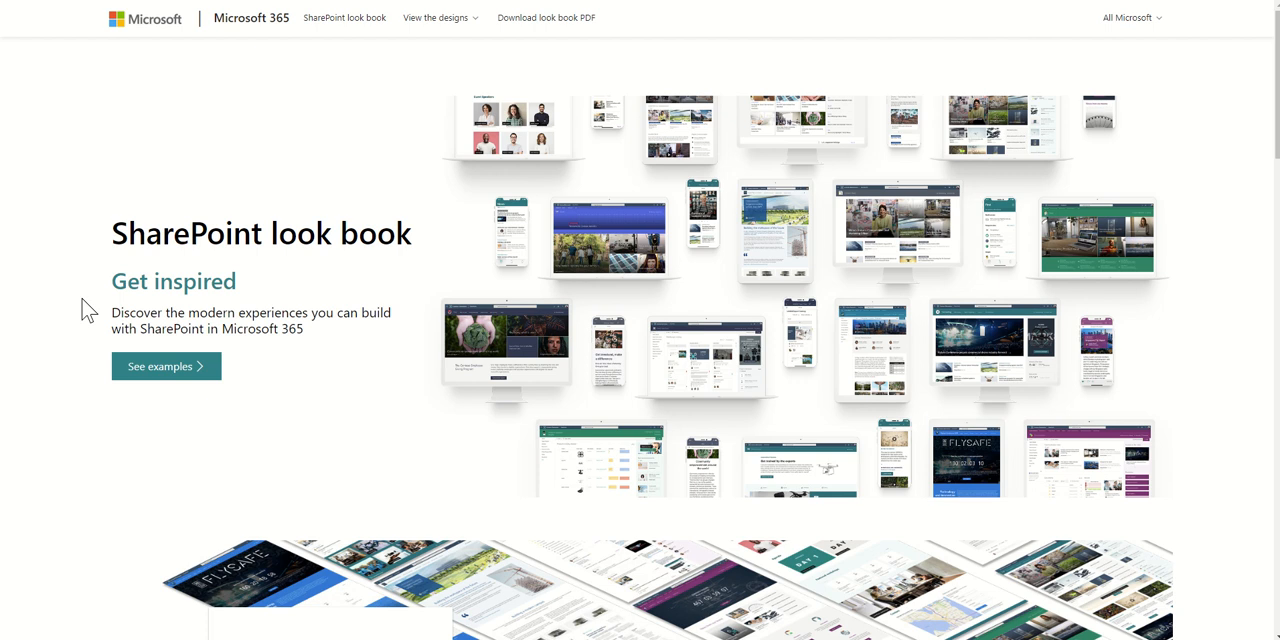
mouse_move(166, 366)
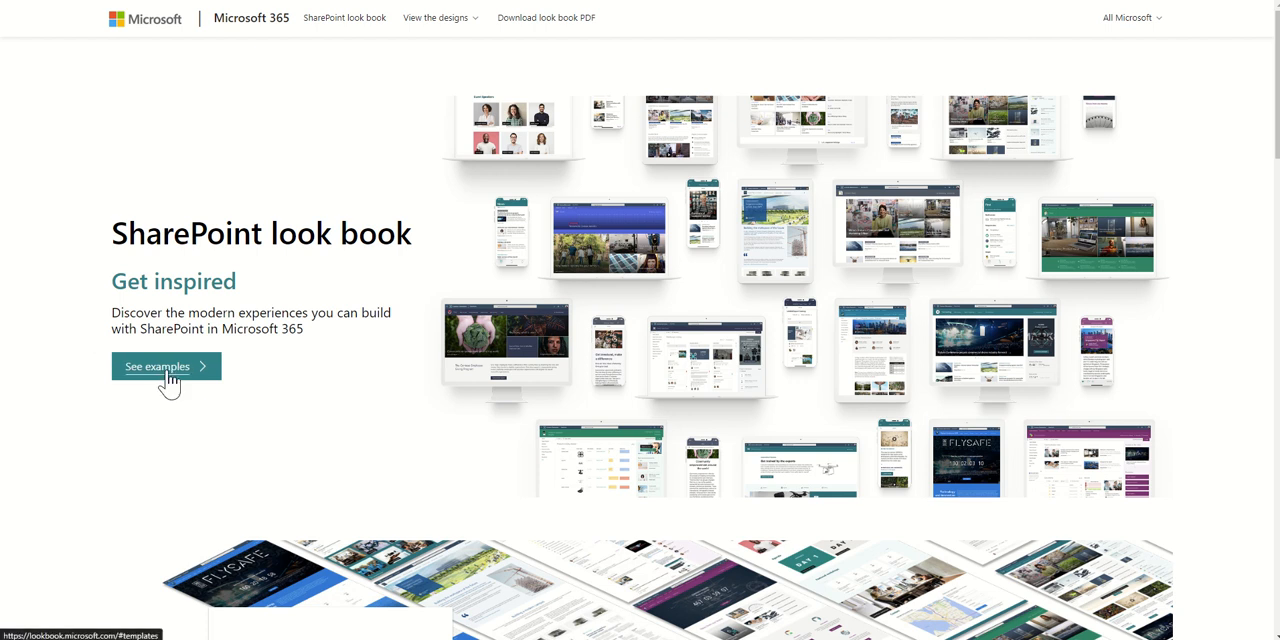
left_click(166, 366)
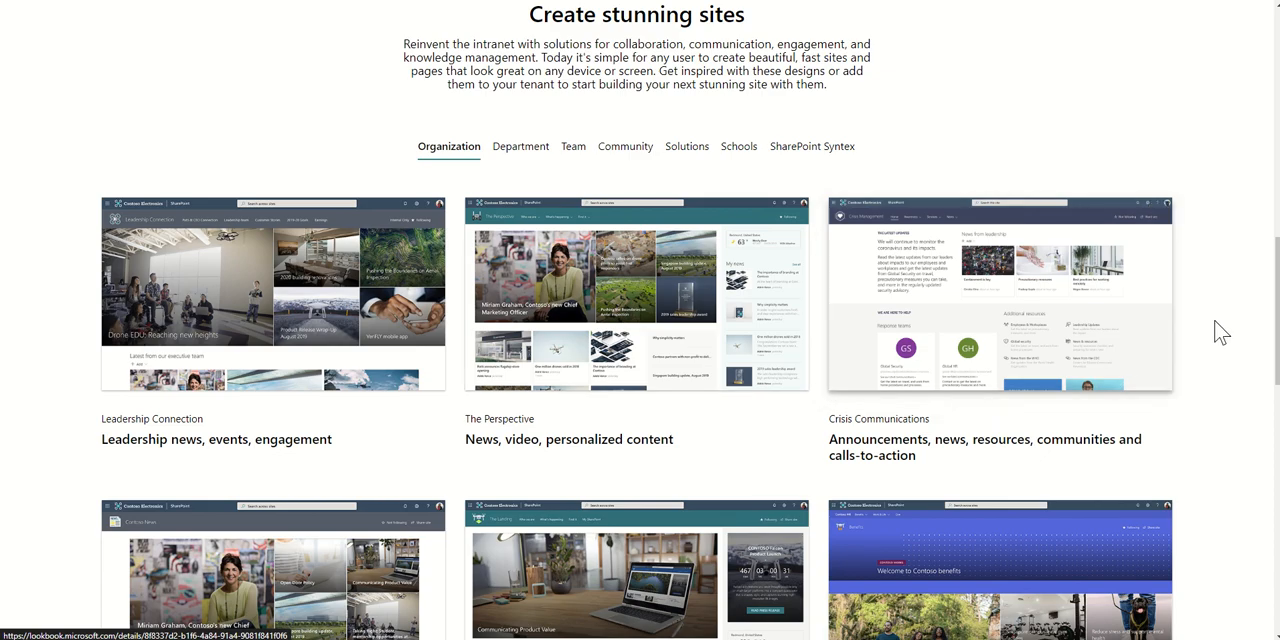
scroll("down", 3)
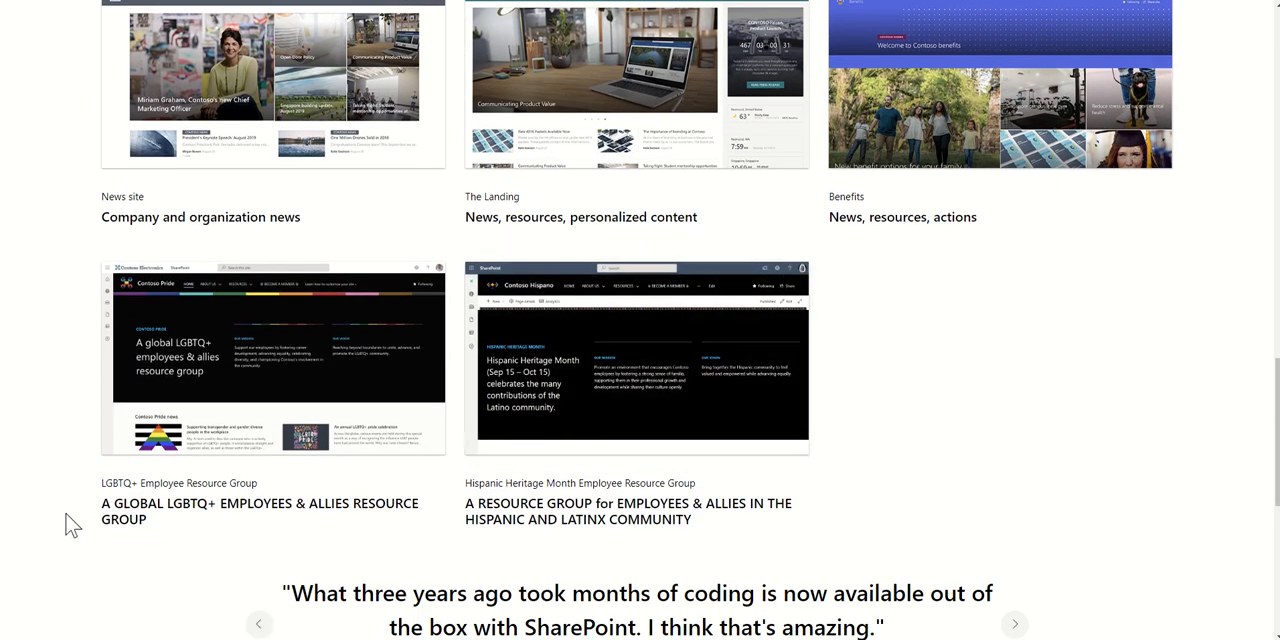
mouse_move(220, 384)
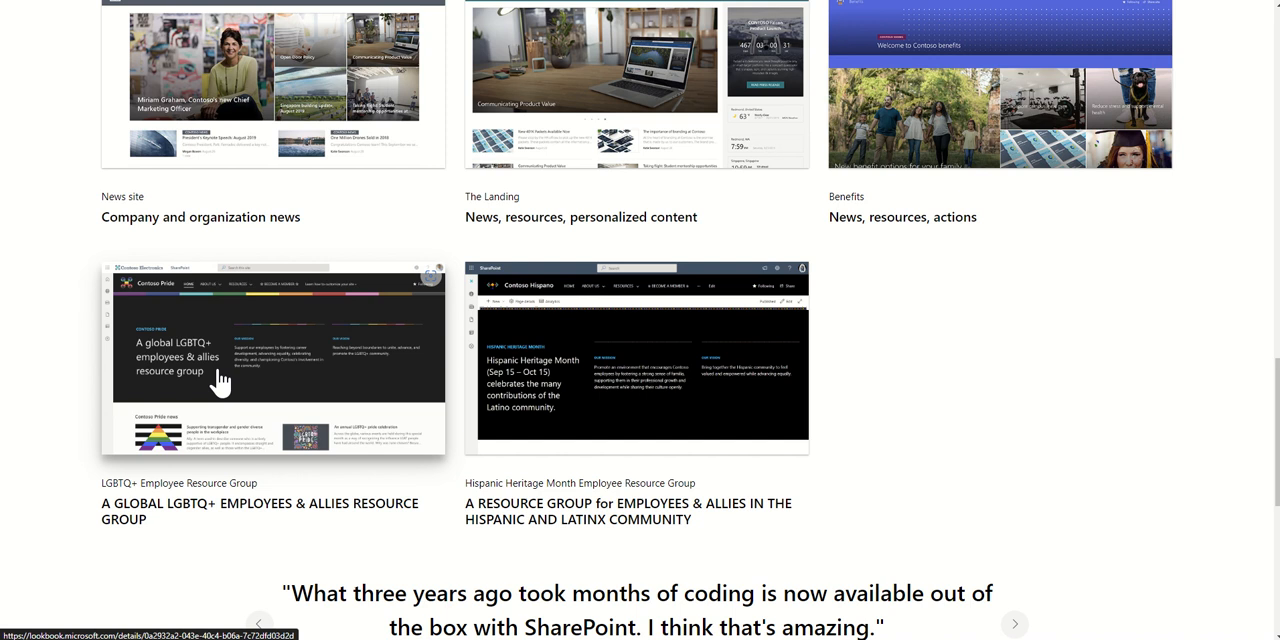
left_click(276, 356)
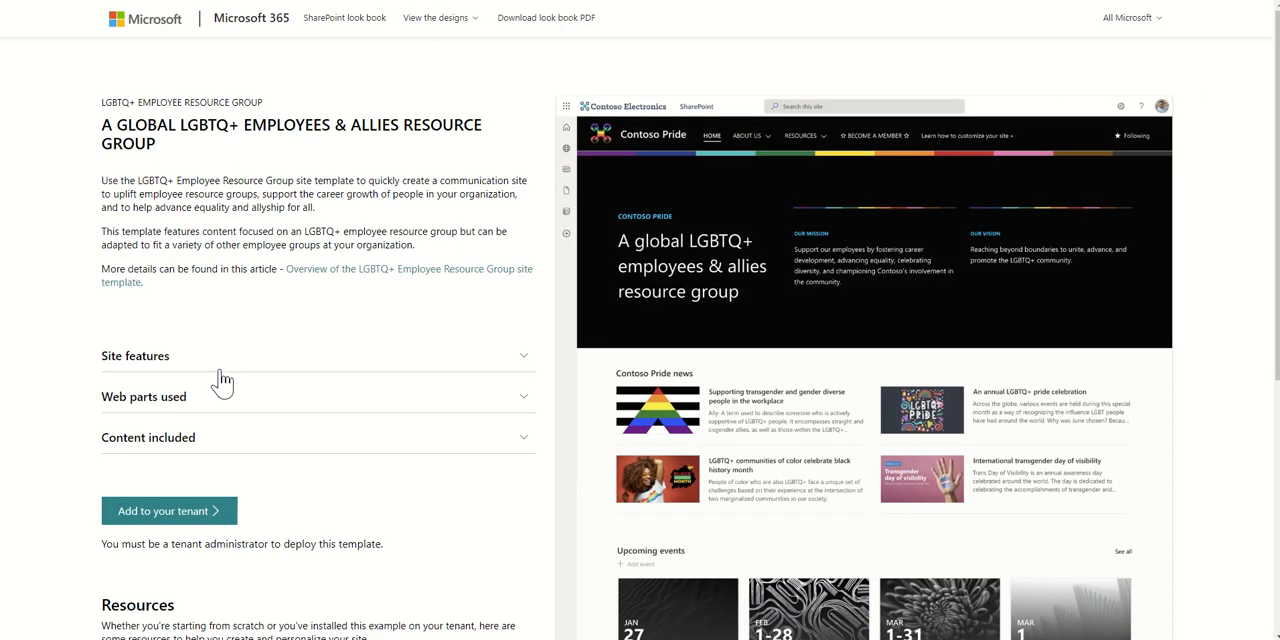
mouse_move(300, 404)
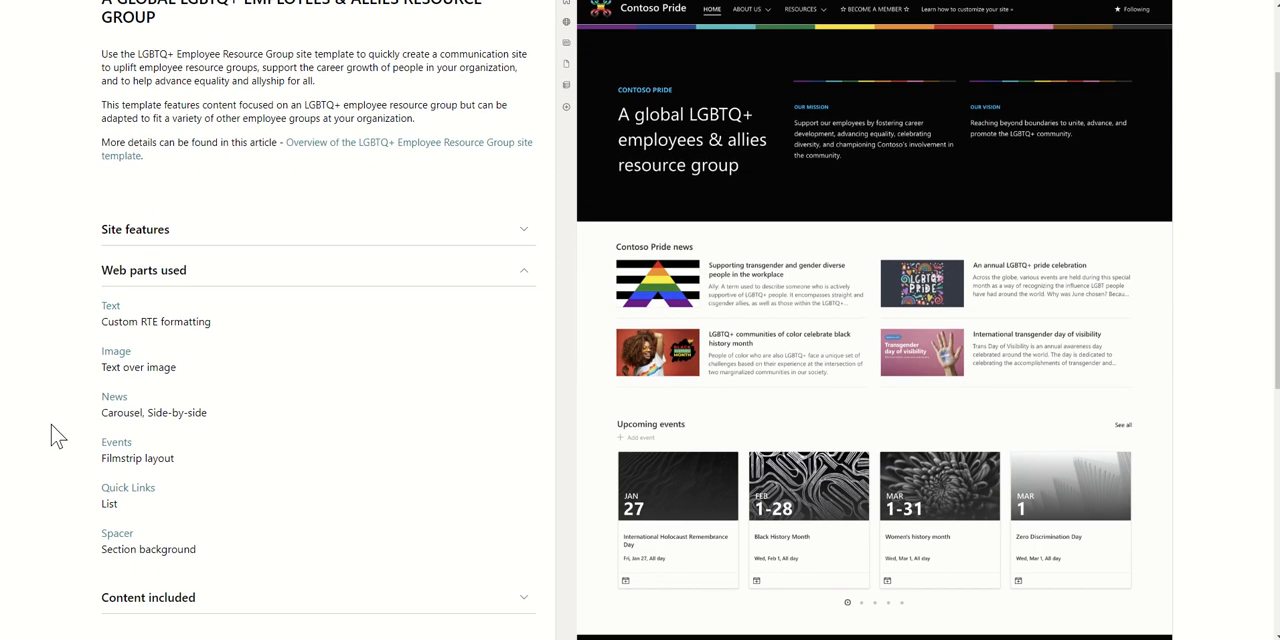
scroll("down", 3)
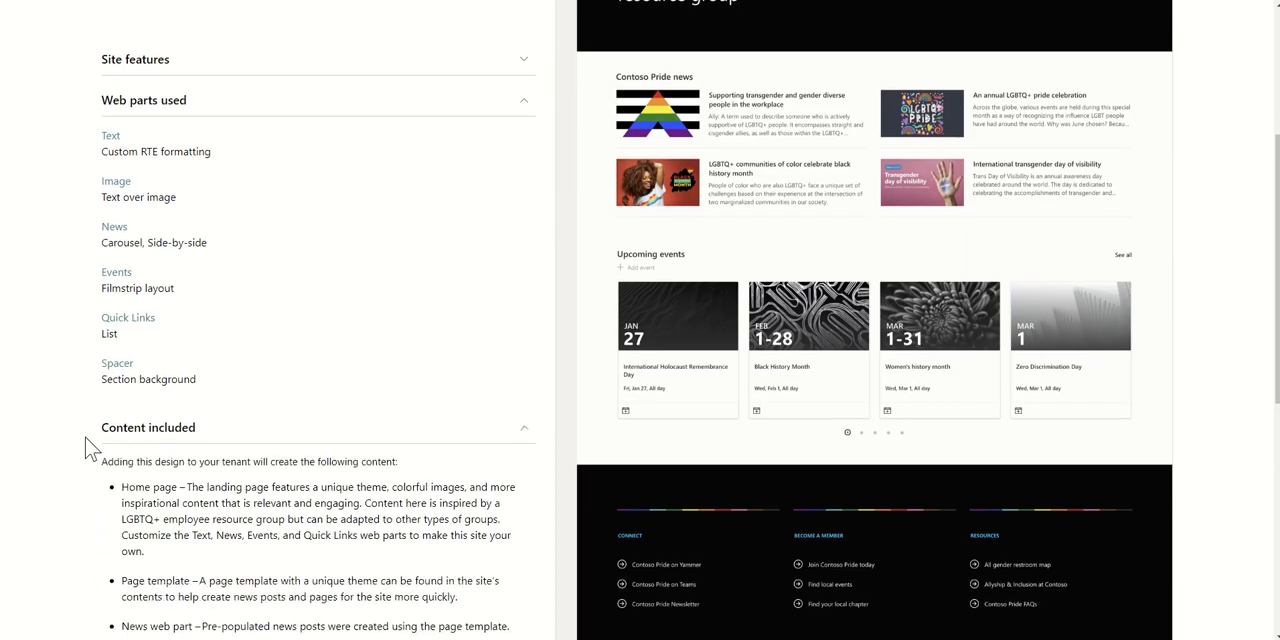
scroll("down", 3)
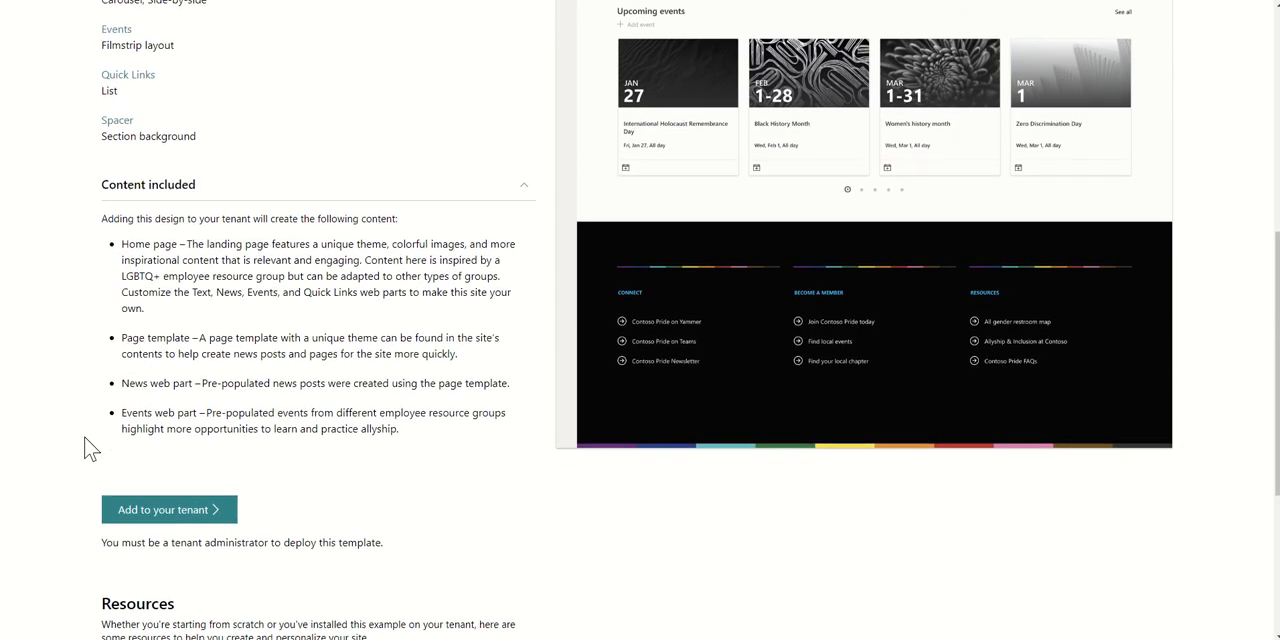
scroll("down", 3)
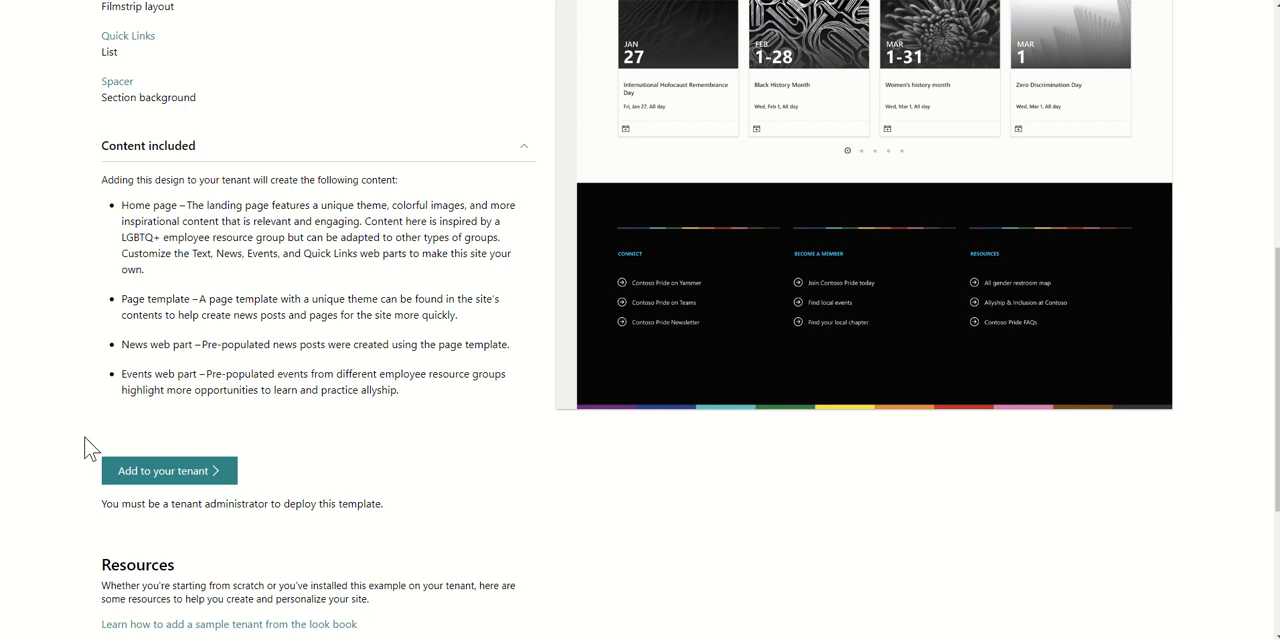
mouse_move(86, 236)
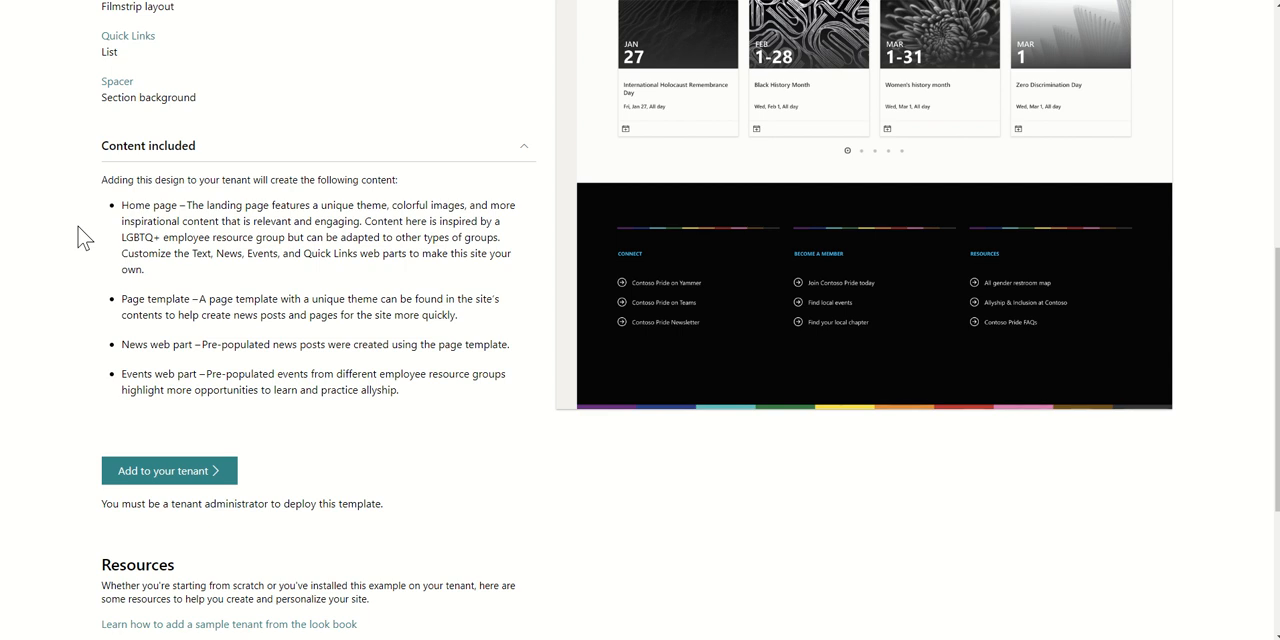
mouse_move(78, 288)
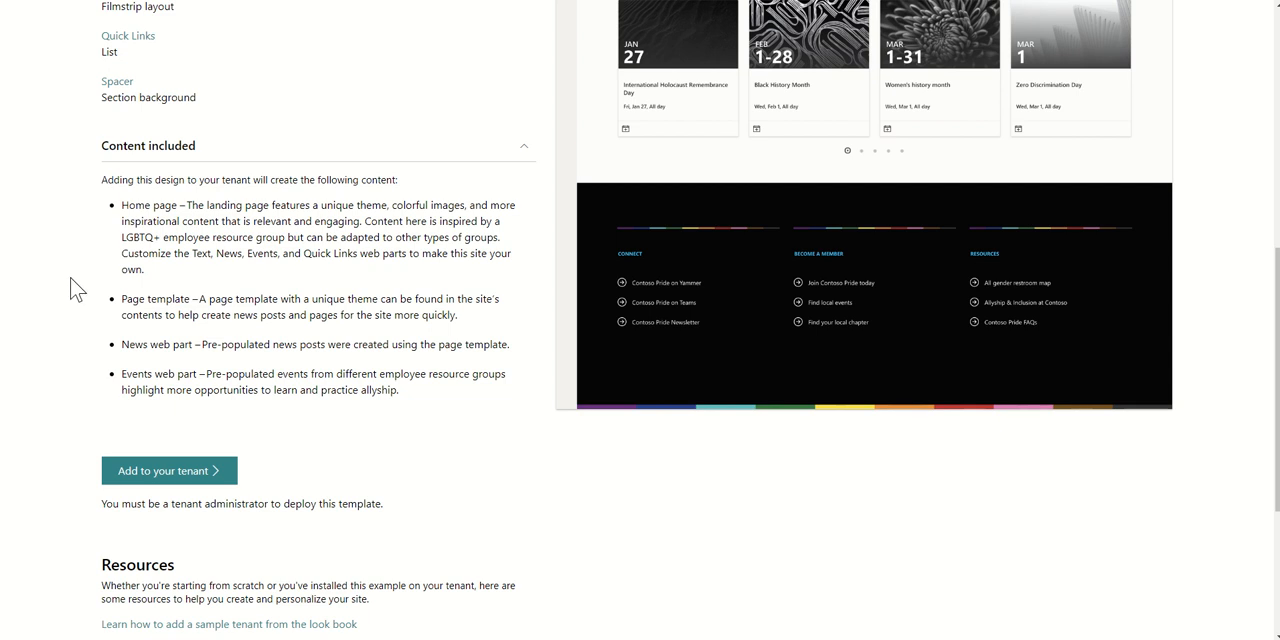
mouse_move(56, 328)
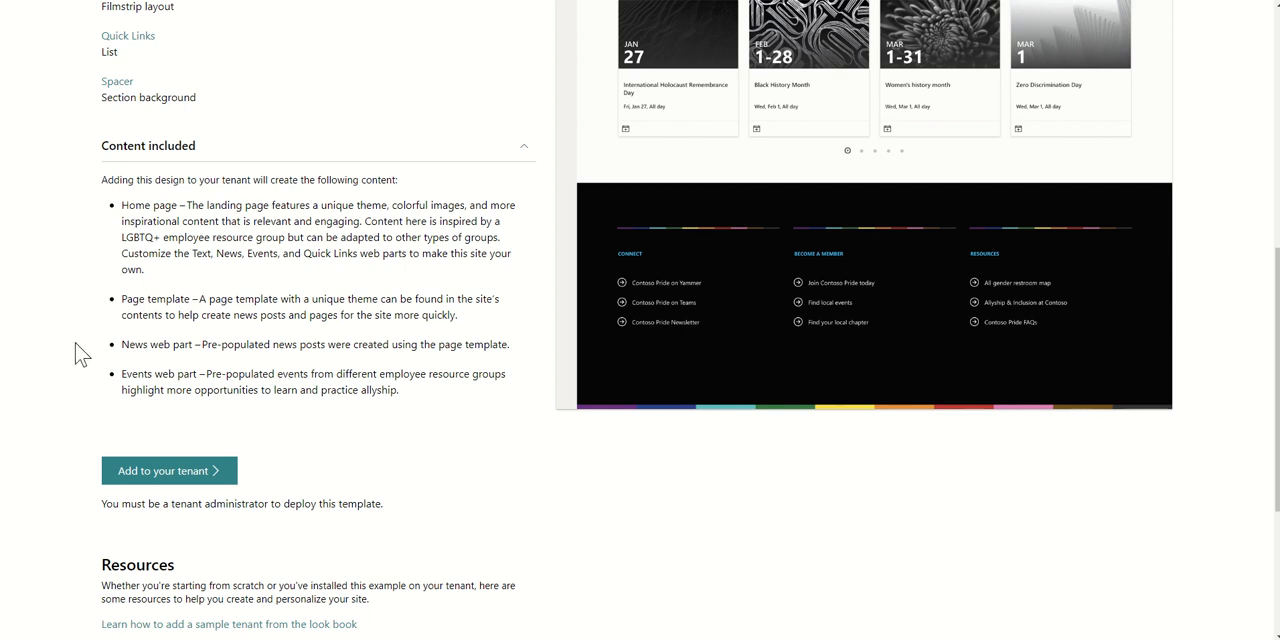
mouse_move(58, 372)
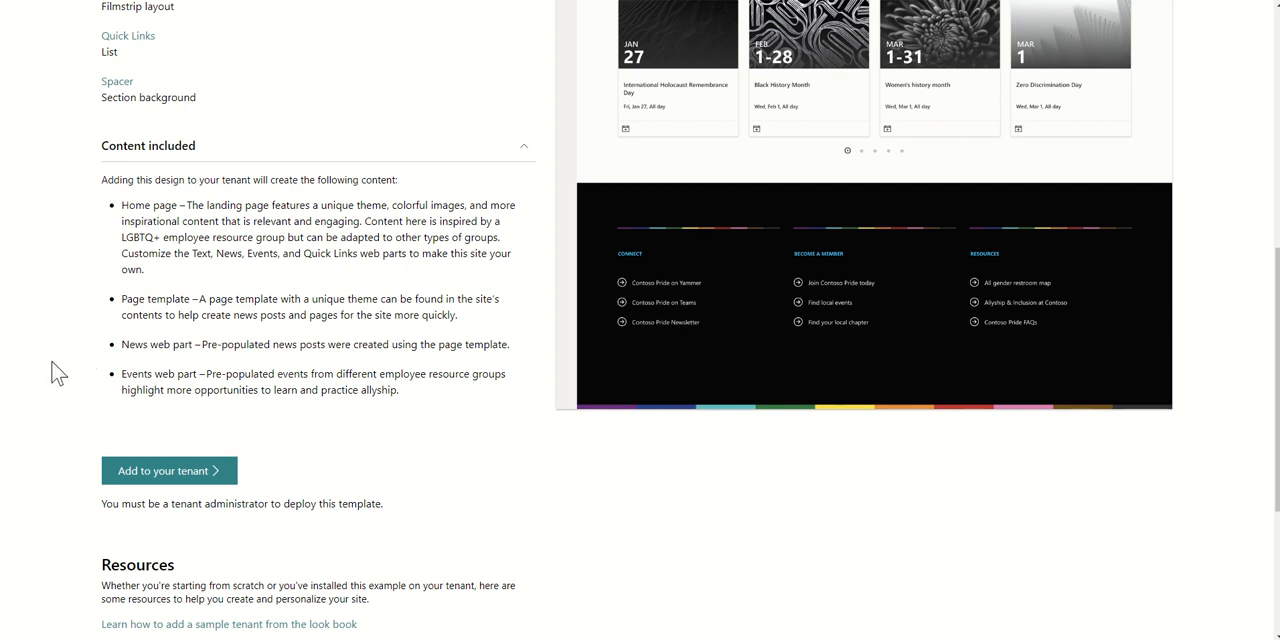
mouse_move(92, 388)
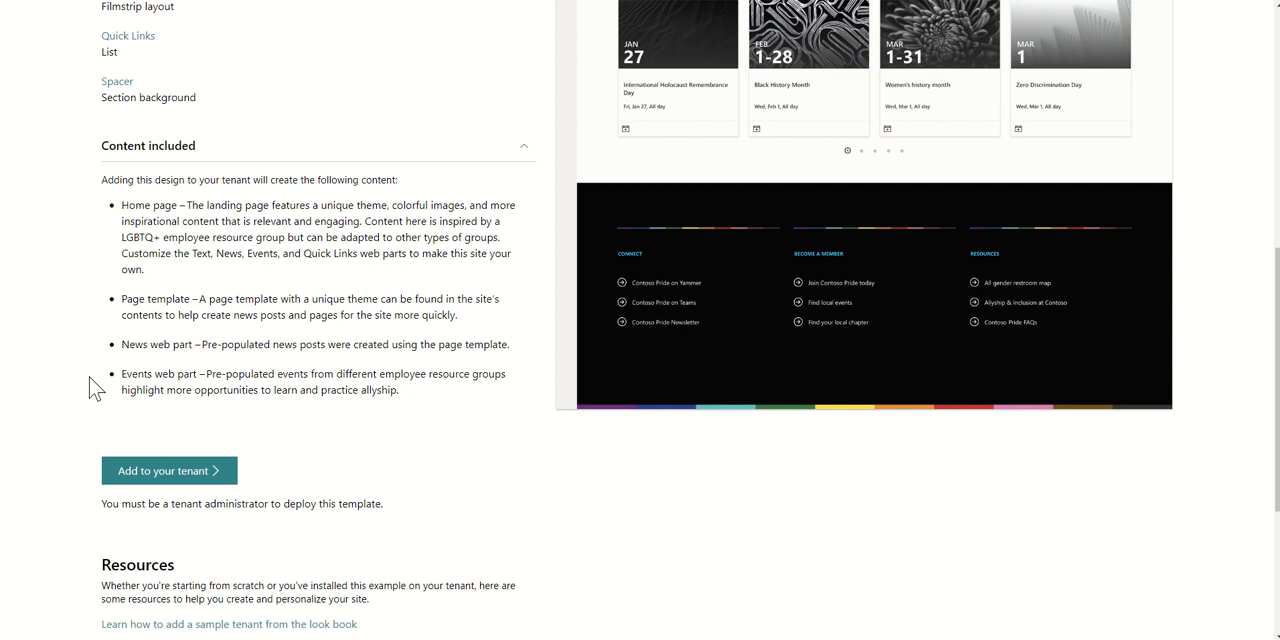
mouse_move(68, 412)
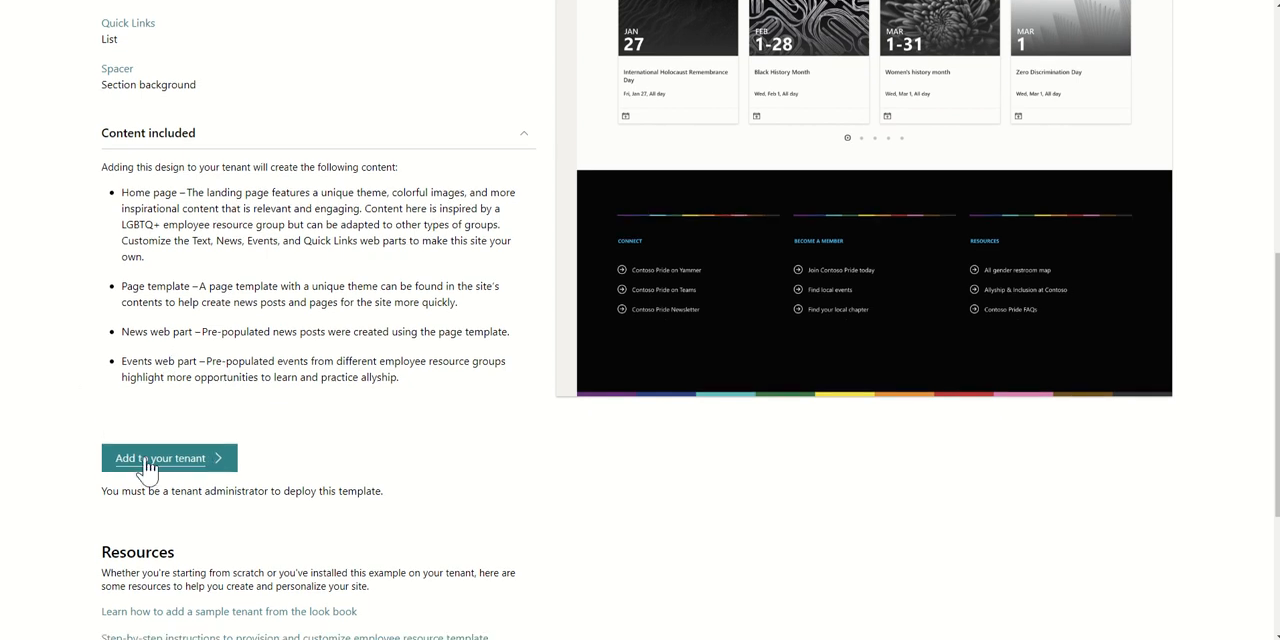
- Add the LGBTQ+ Employee Resource Group template to my tenant, reaching the provisioning form
left_click(160, 458)
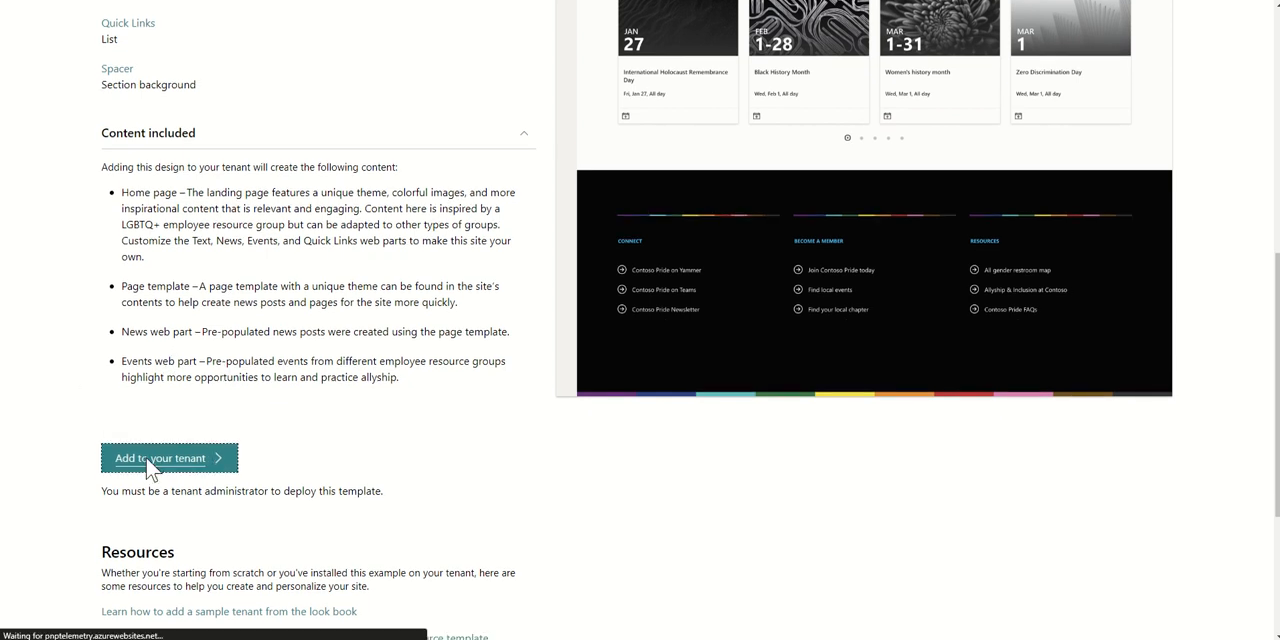
left_click(168, 456)
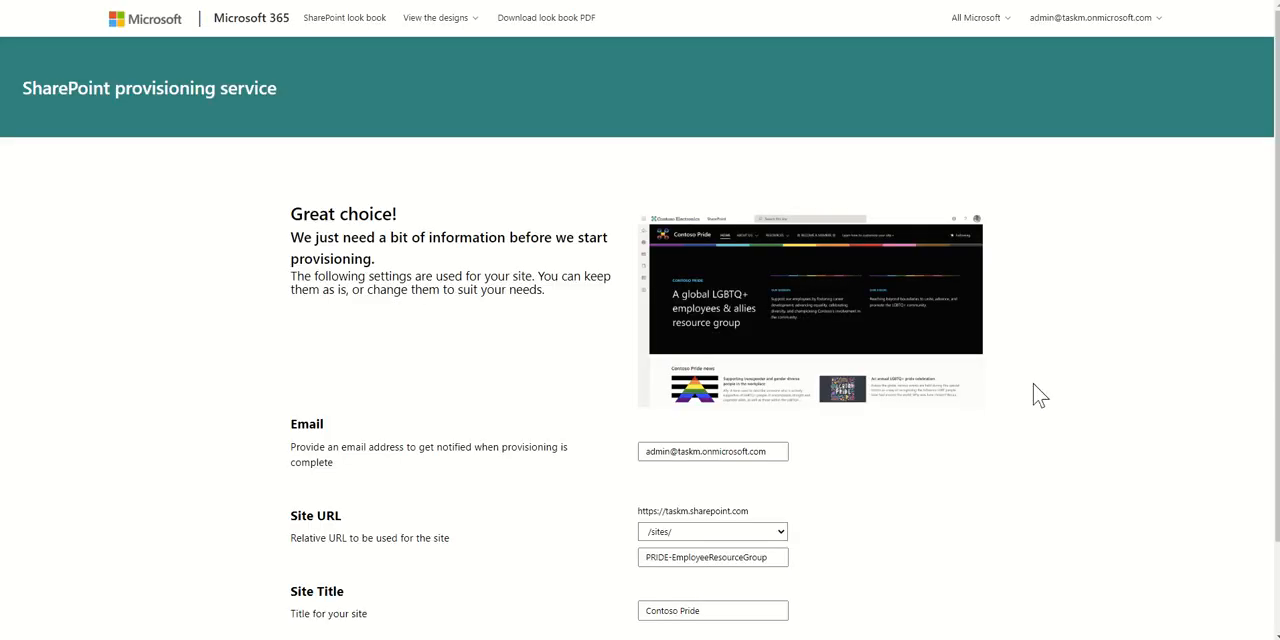
scroll("down", 3)
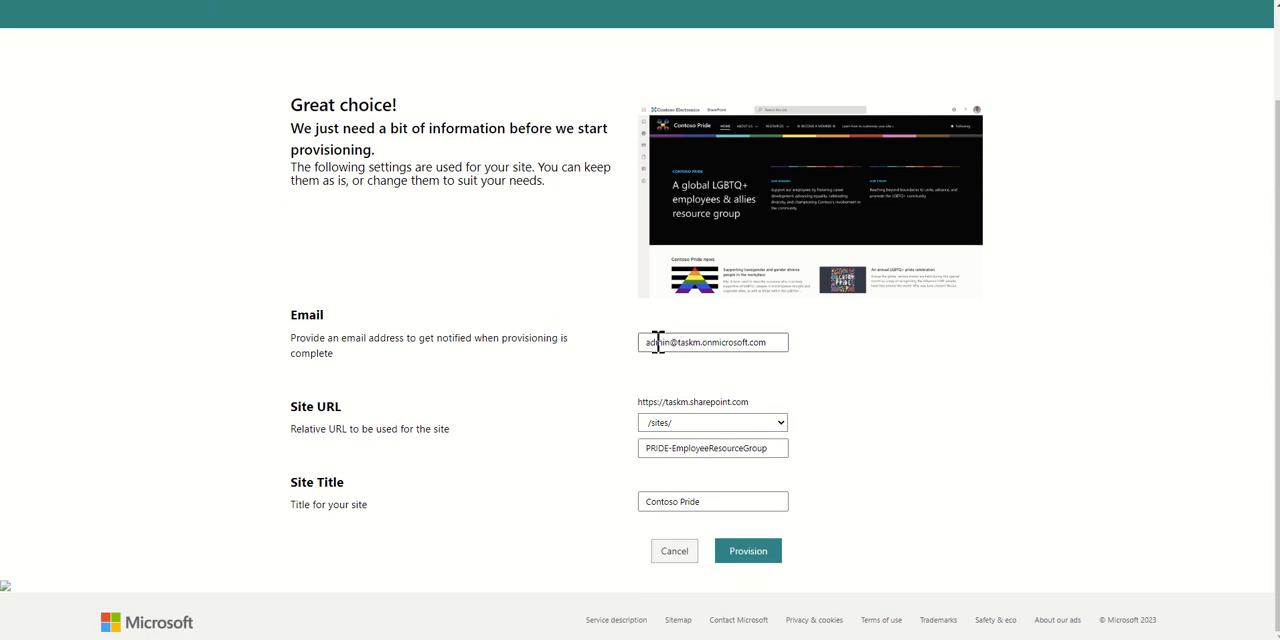
mouse_move(658, 380)
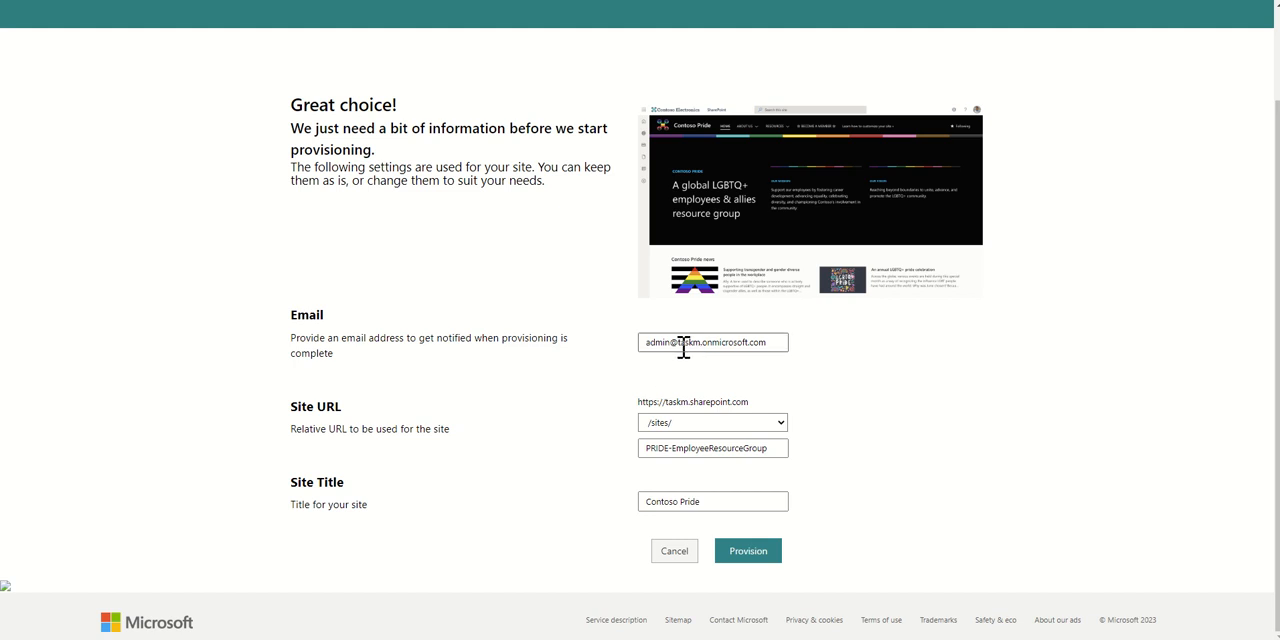
mouse_move(364, 424)
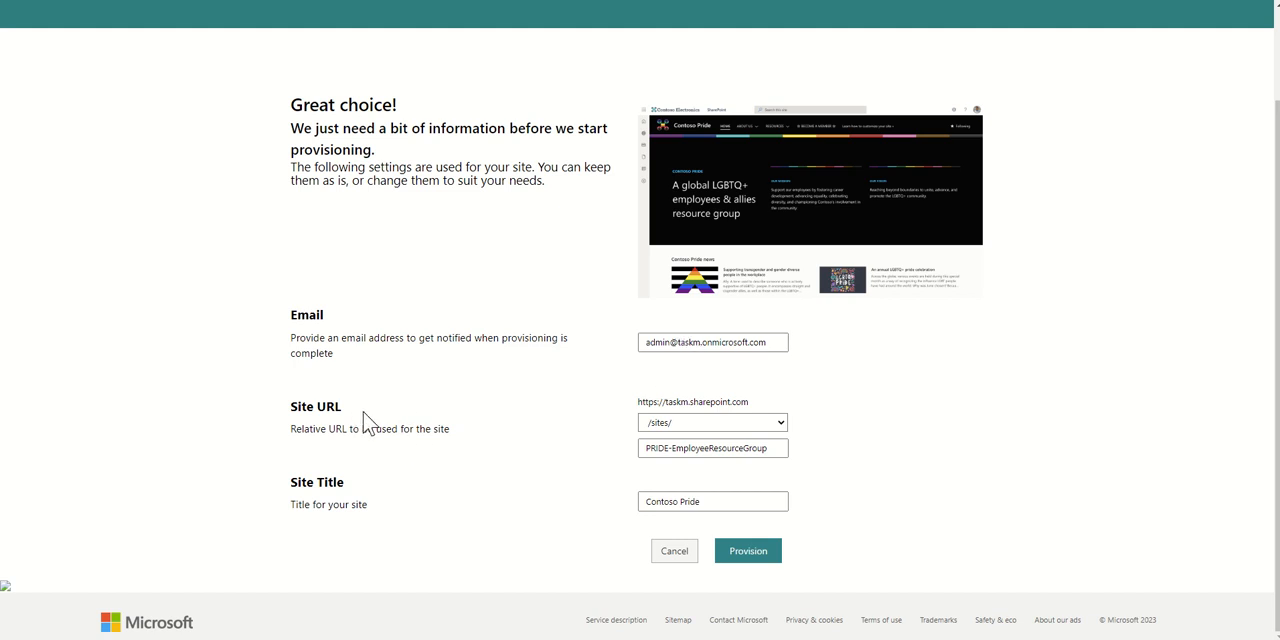
mouse_move(564, 476)
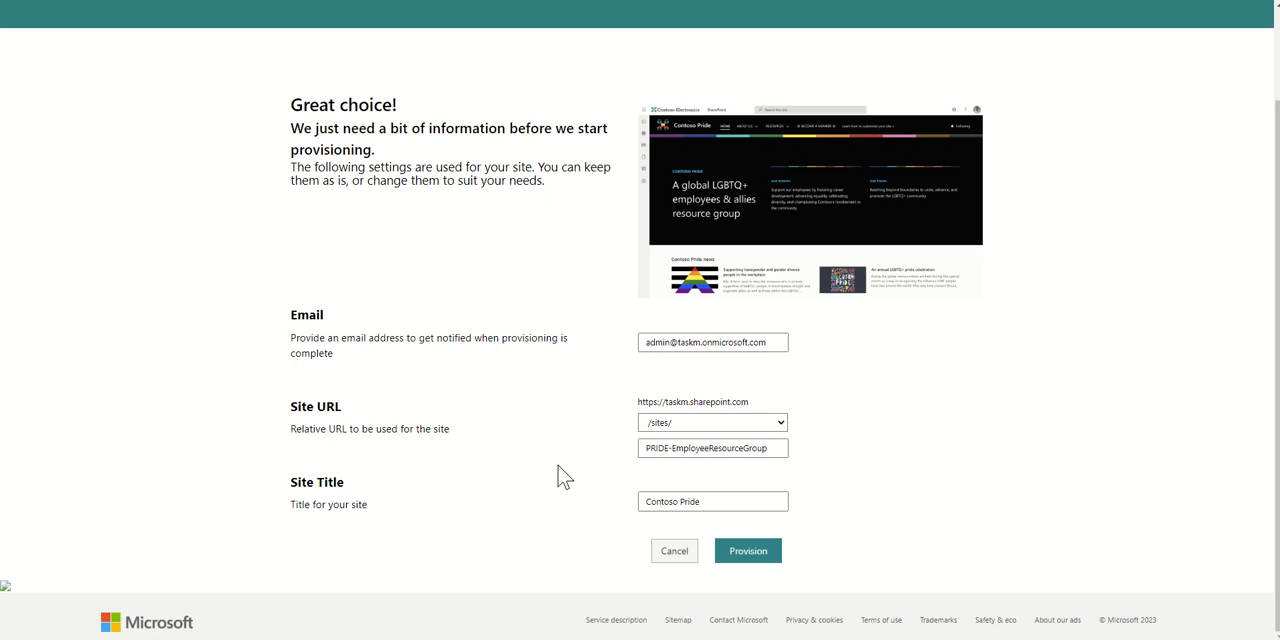
- Set the site URL to PRIDE-EmployeeResourceGroup2 and the site title to Pride Site
left_click(712, 448)
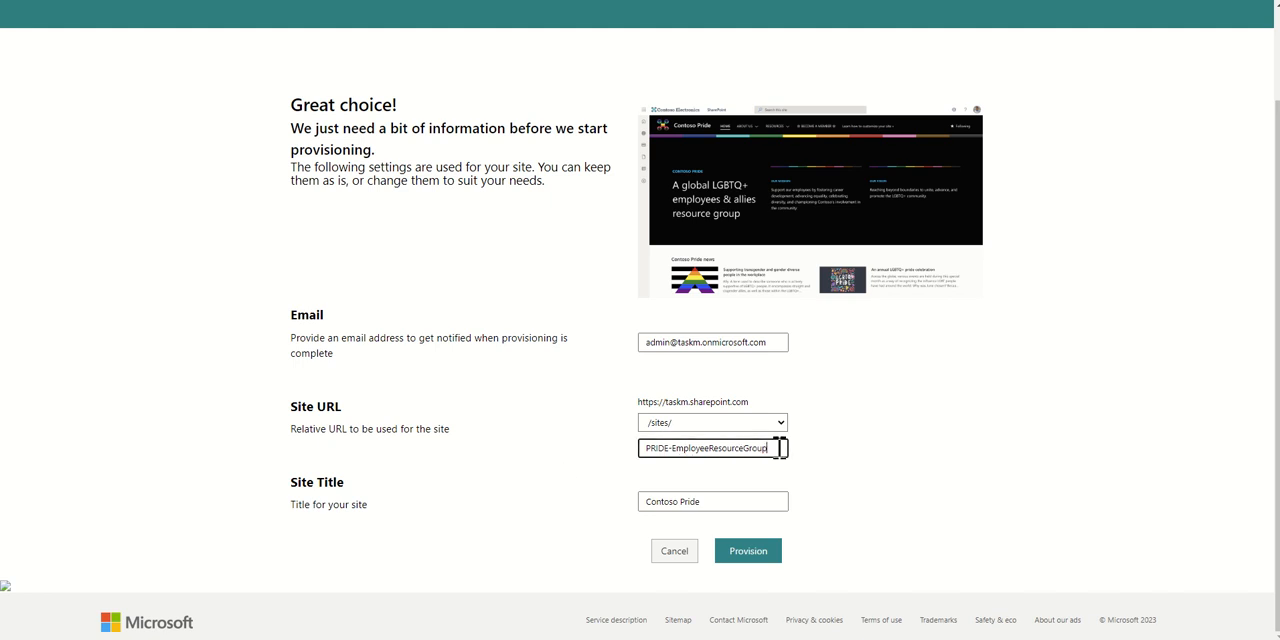
left_click(748, 552)
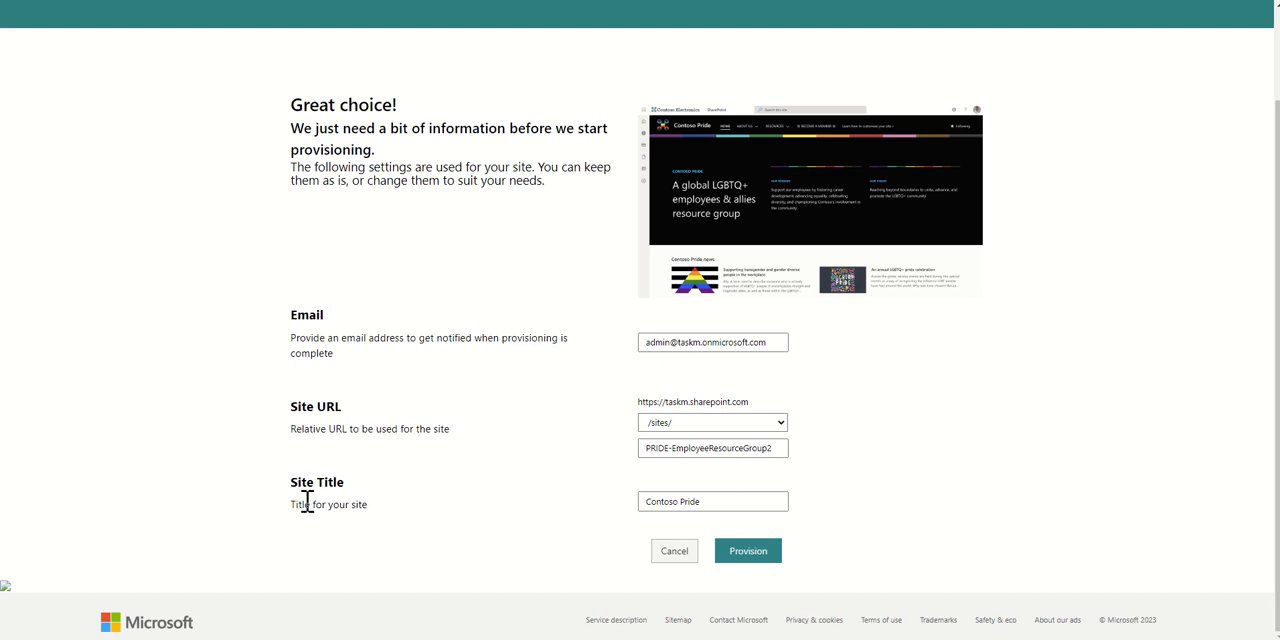
double_click(660, 500)
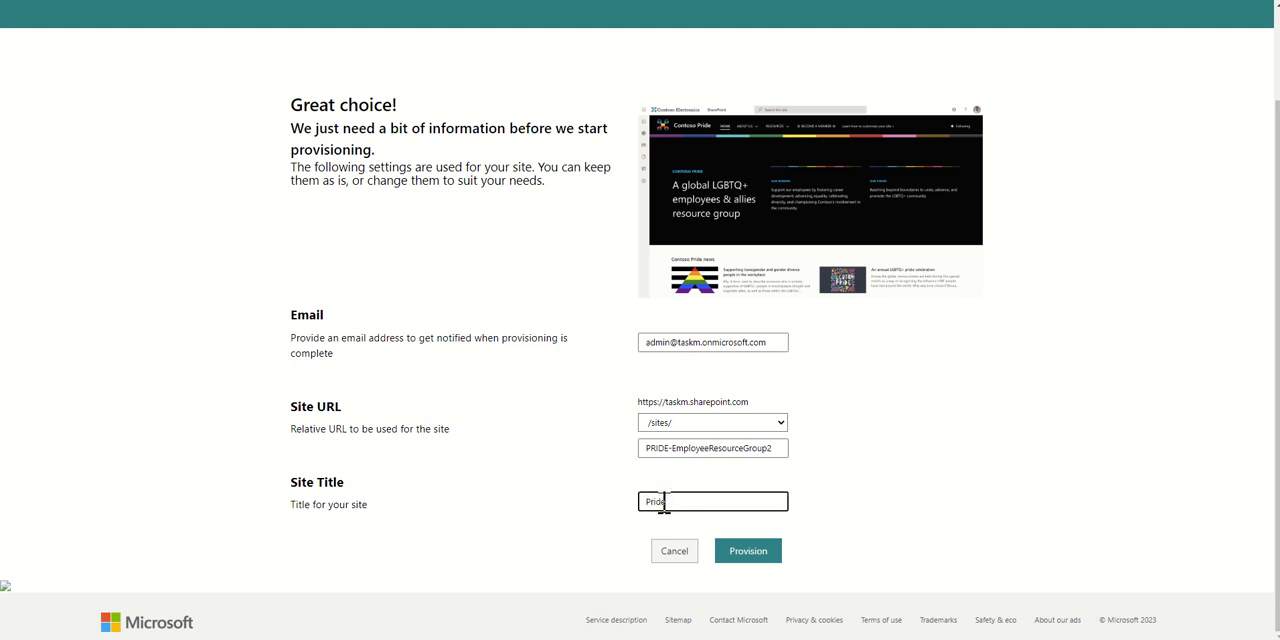
type("Site")
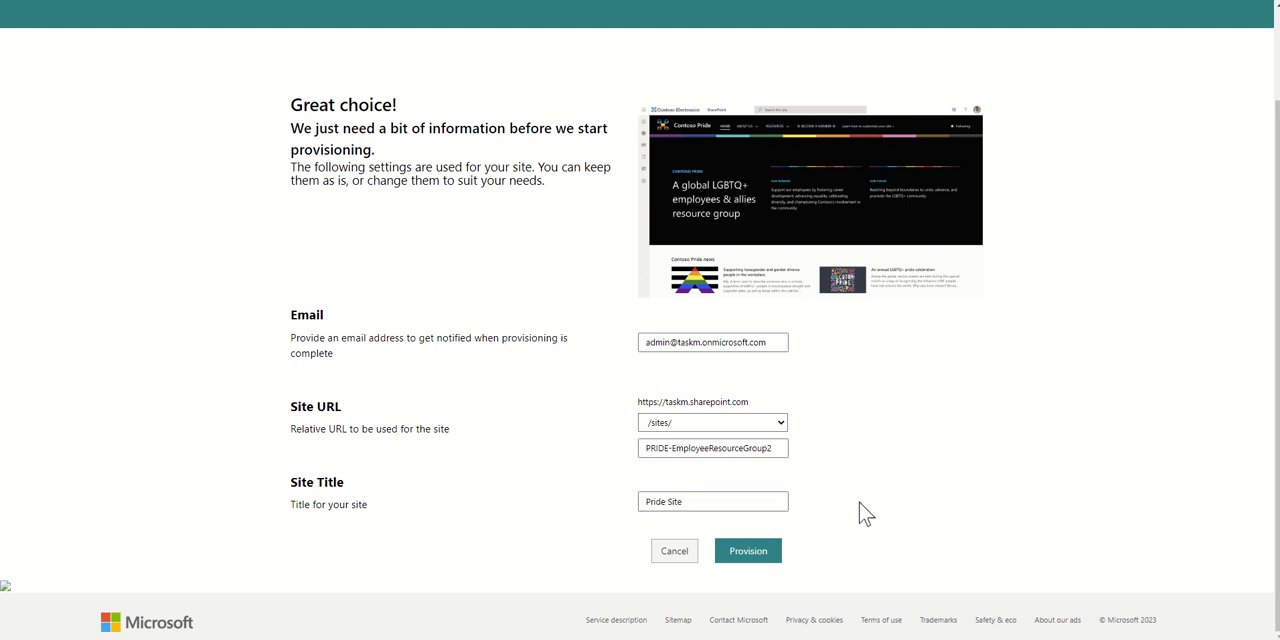
left_click(712, 500)
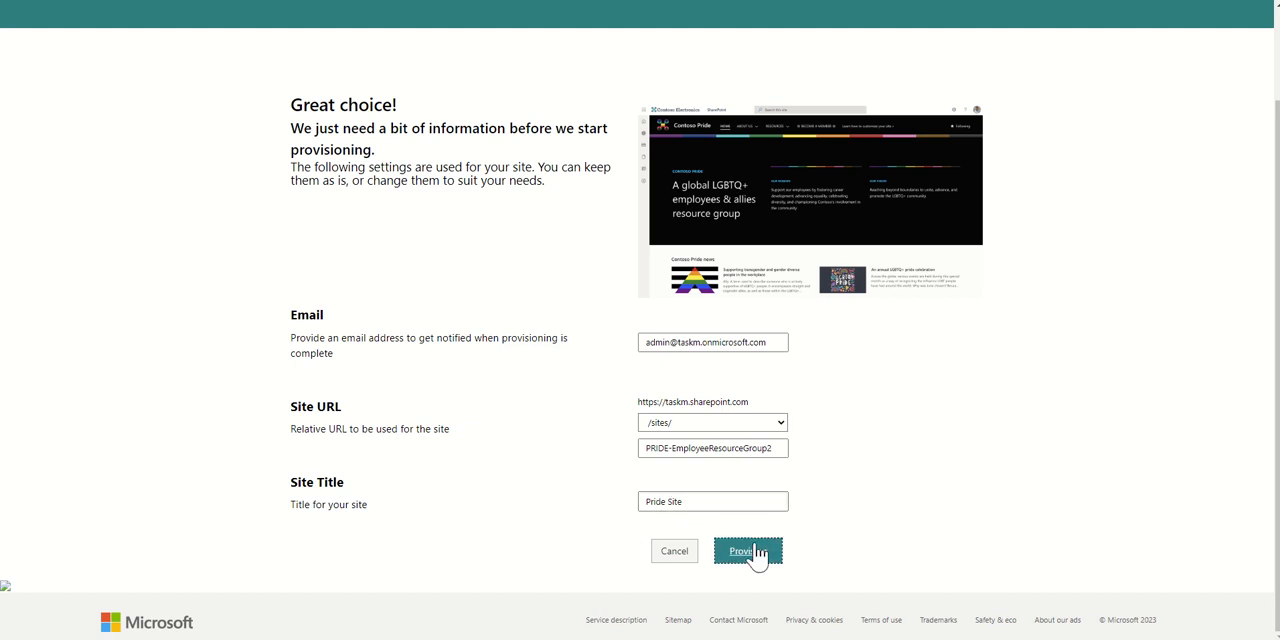
- Provision the Pride Site and confirm, showing provisioning started and in progress
left_click(748, 552)
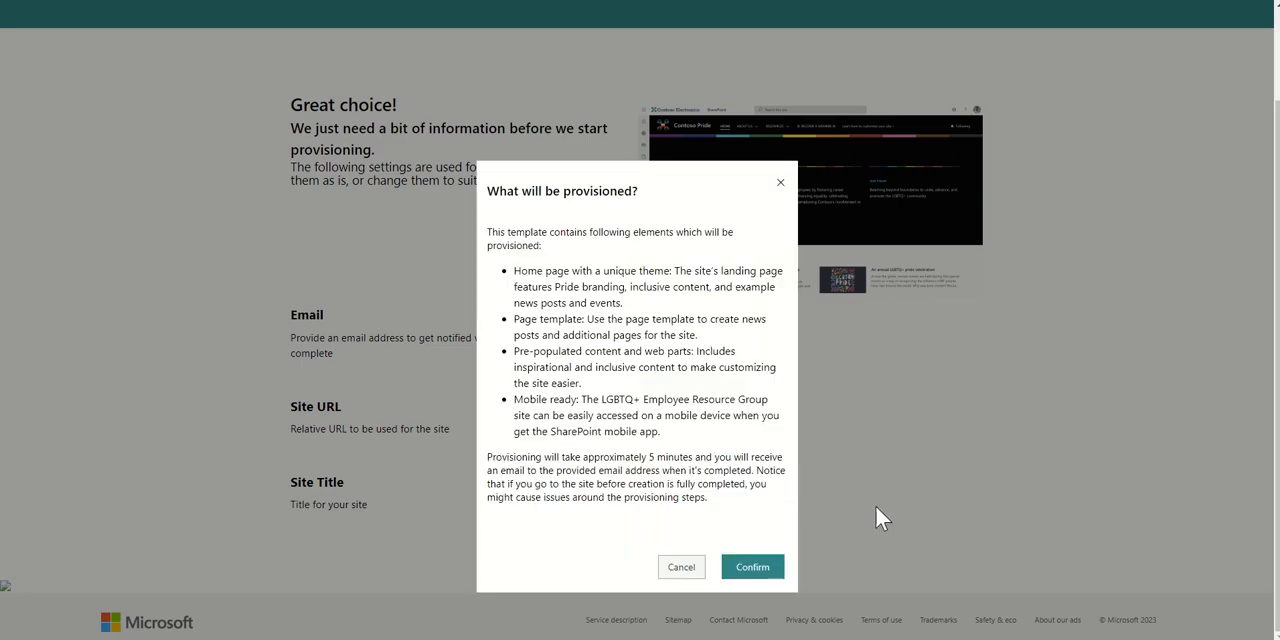
mouse_move(784, 566)
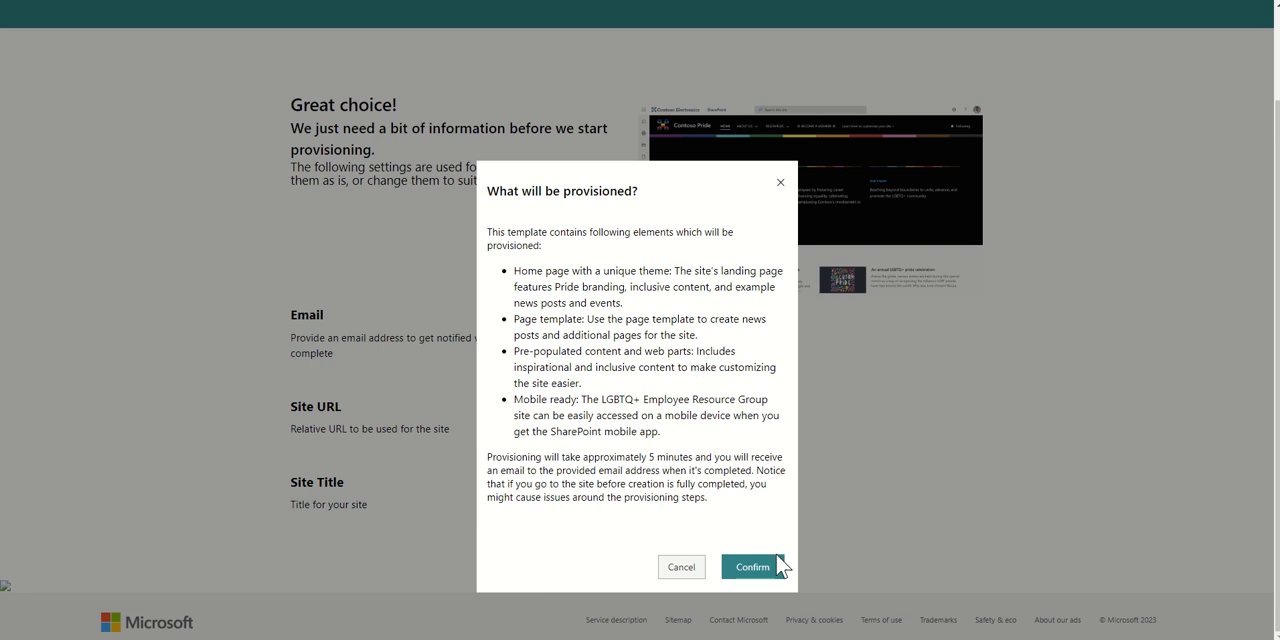
left_click(750, 568)
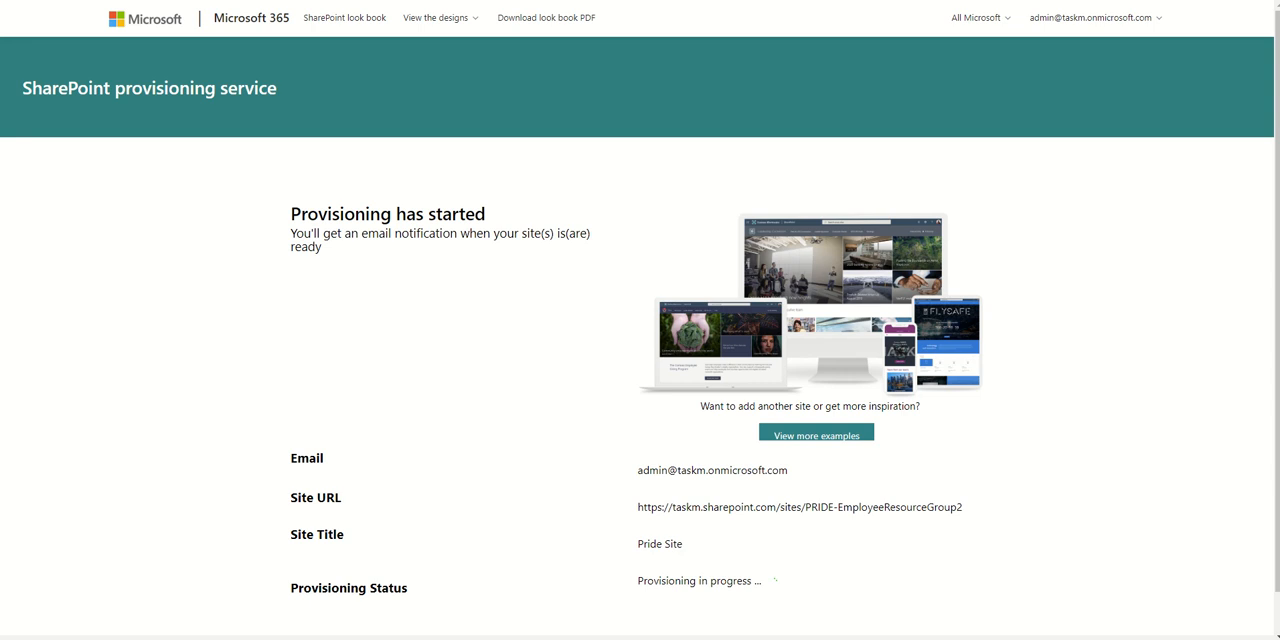
mouse_move(1092, 536)
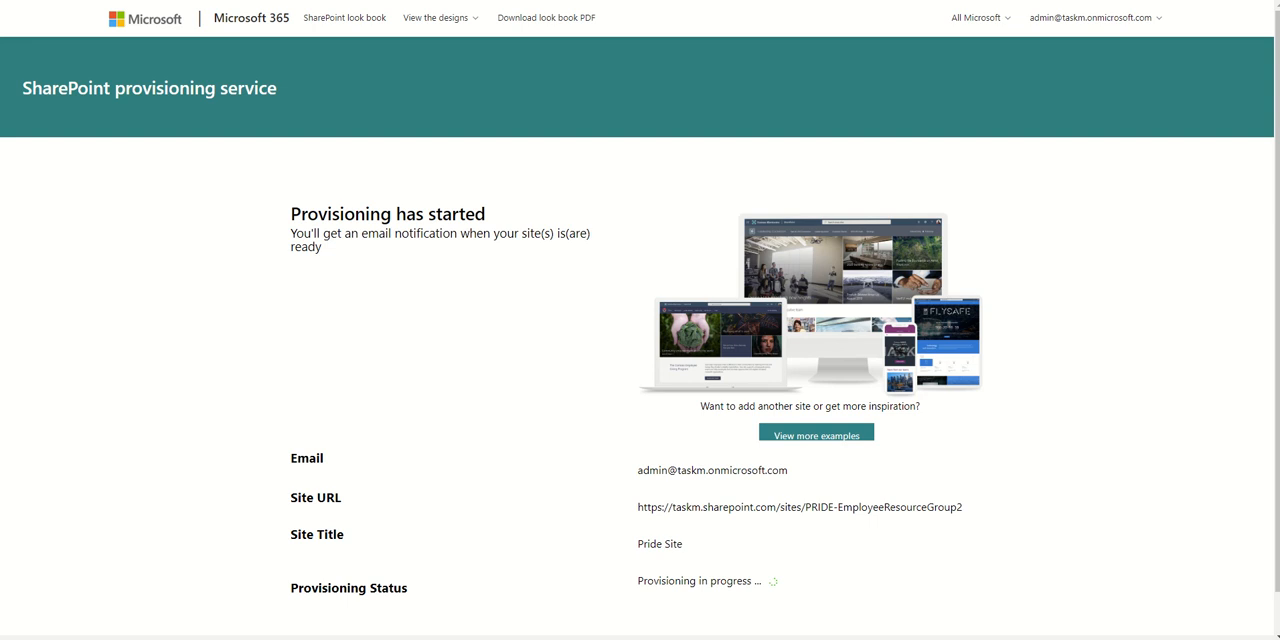
mouse_move(786, 572)
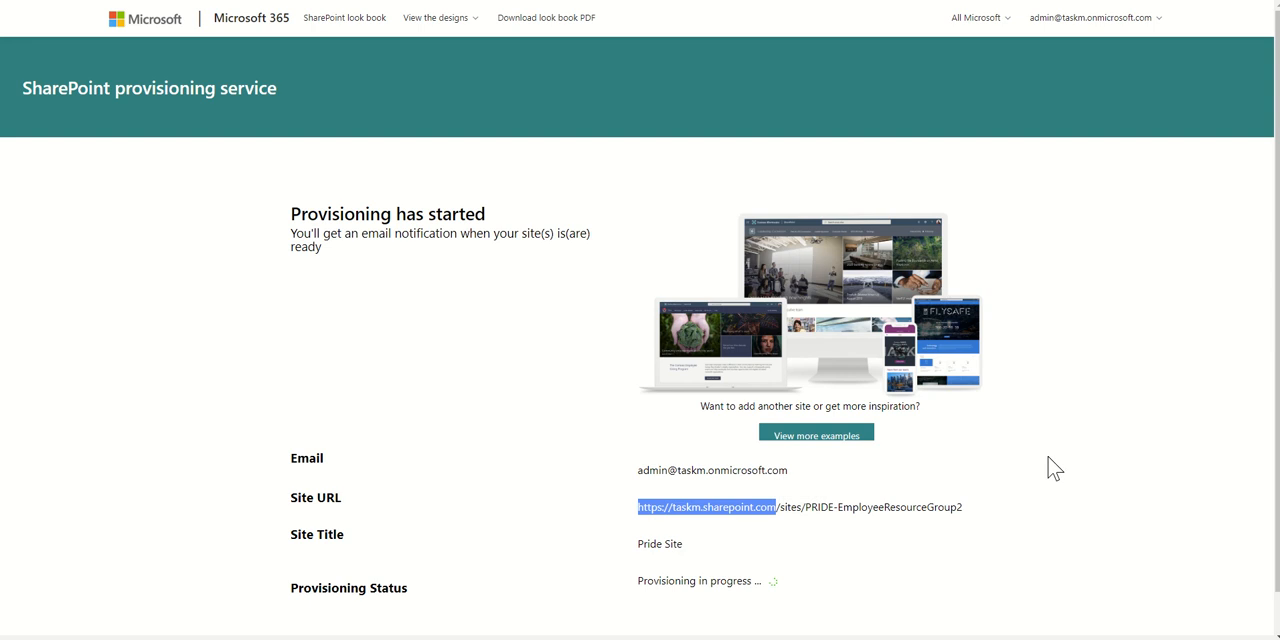
mouse_move(604, 420)
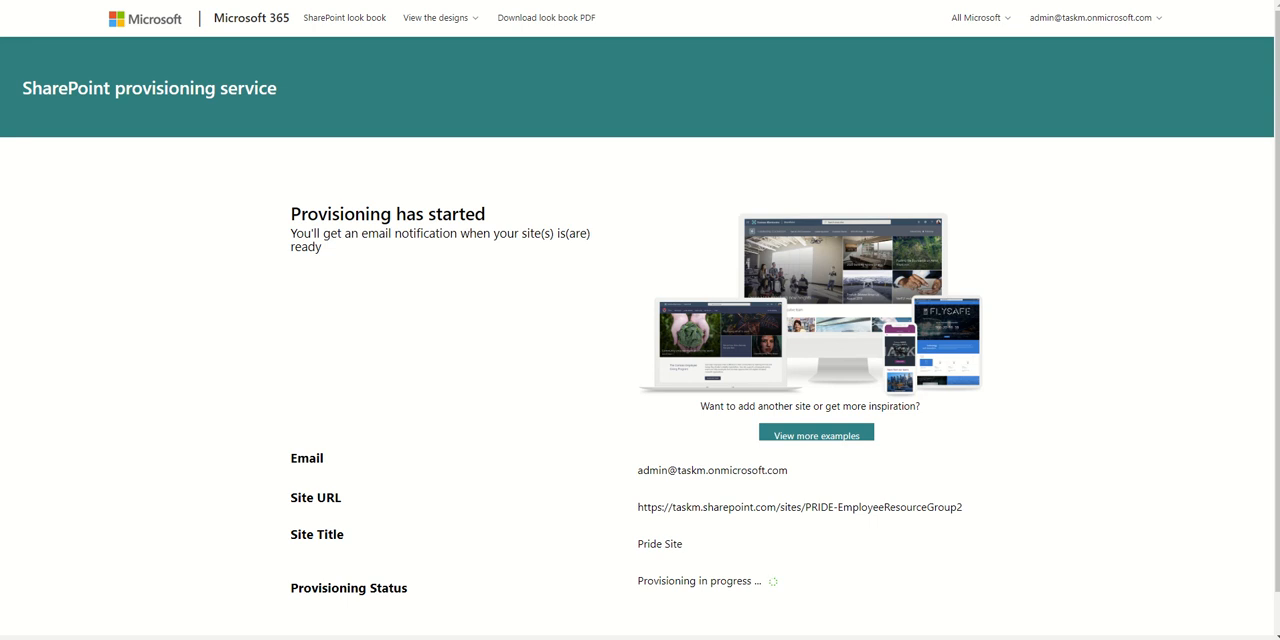
mouse_move(960, 556)
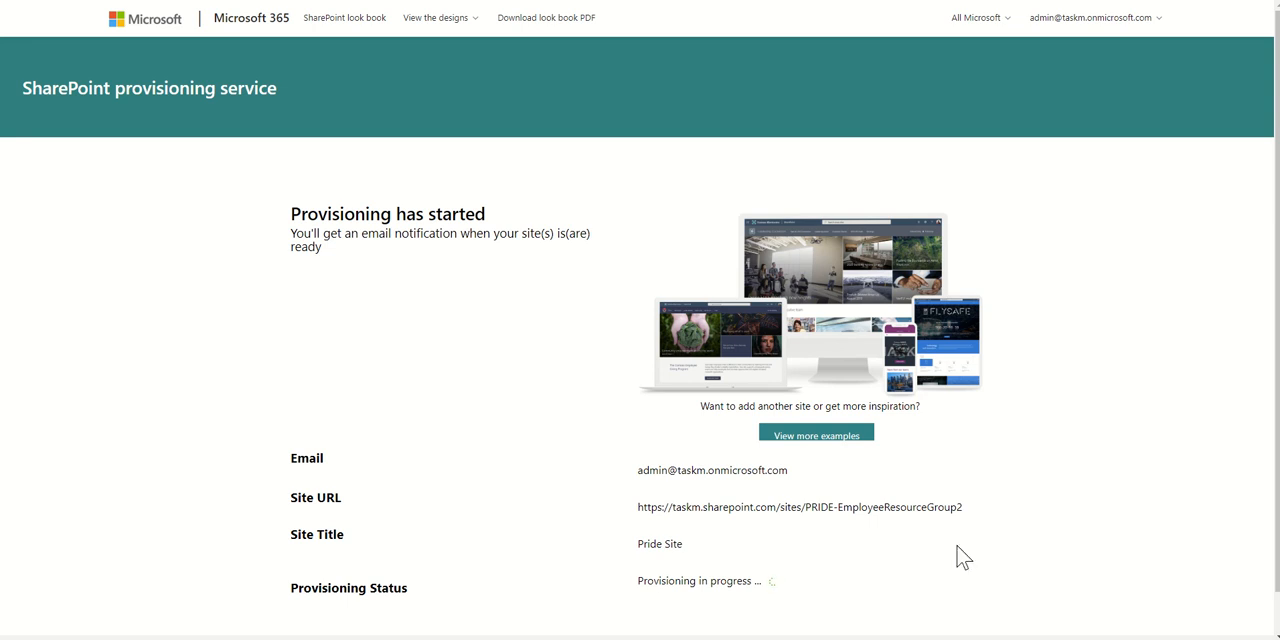
mouse_move(696, 530)
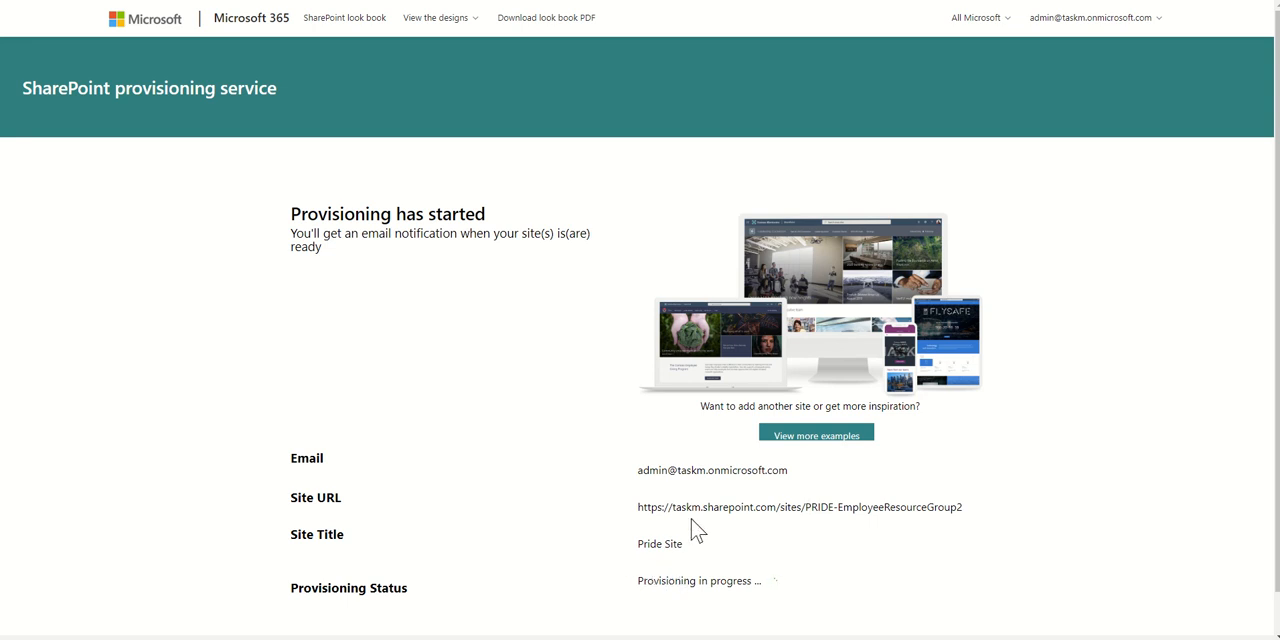
mouse_move(712, 588)
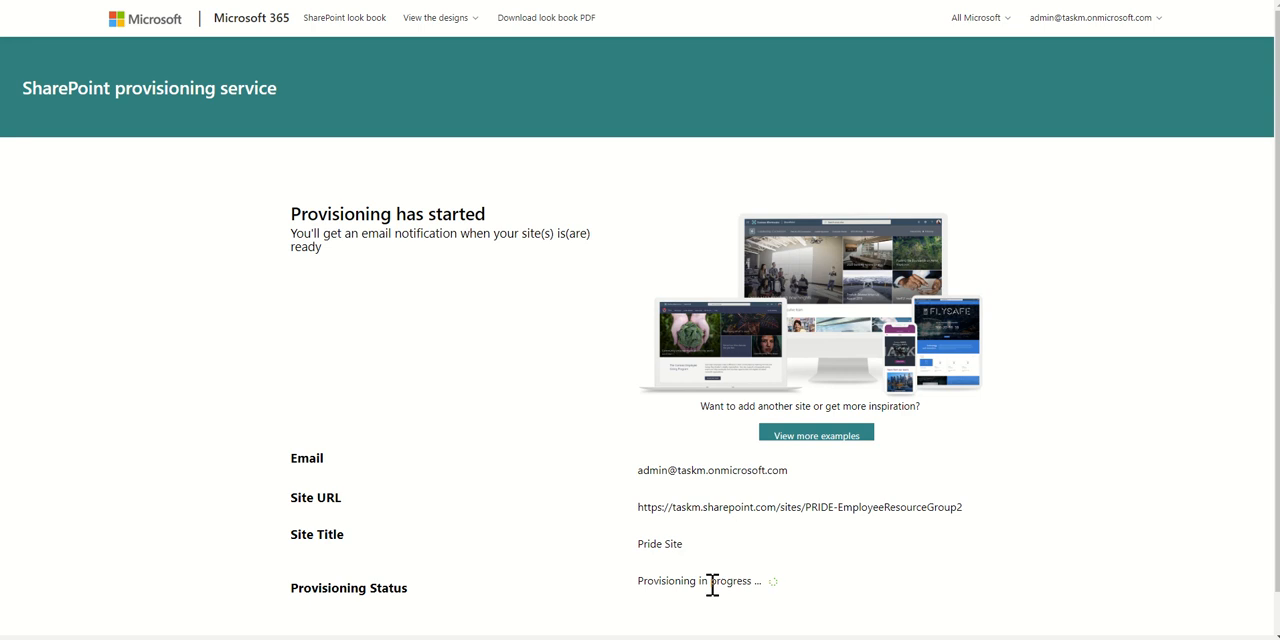